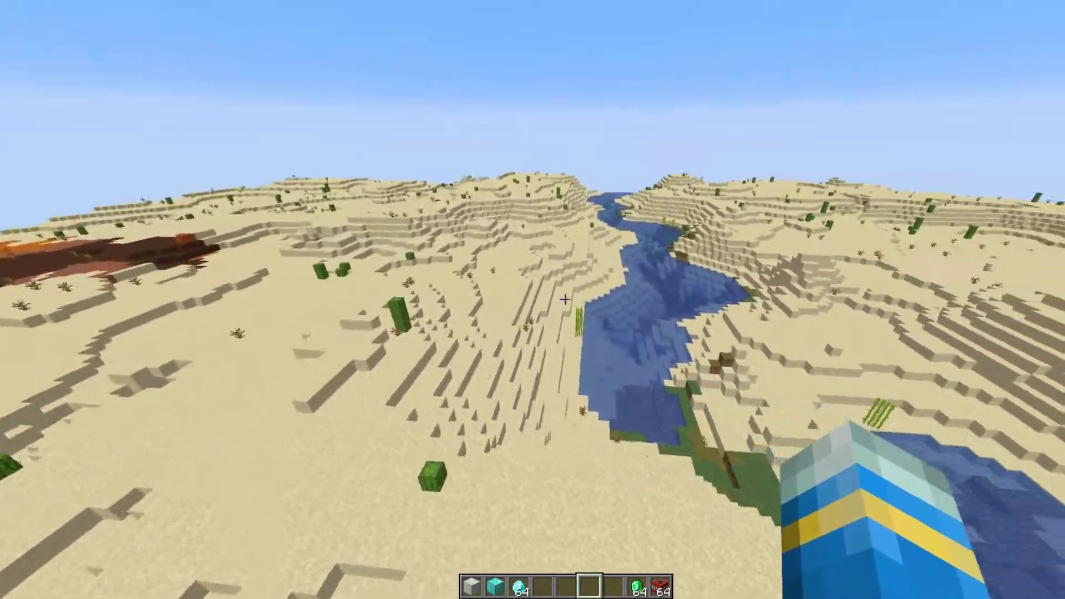
{"action": "mouse_move", "coordinate": [533, 300]}
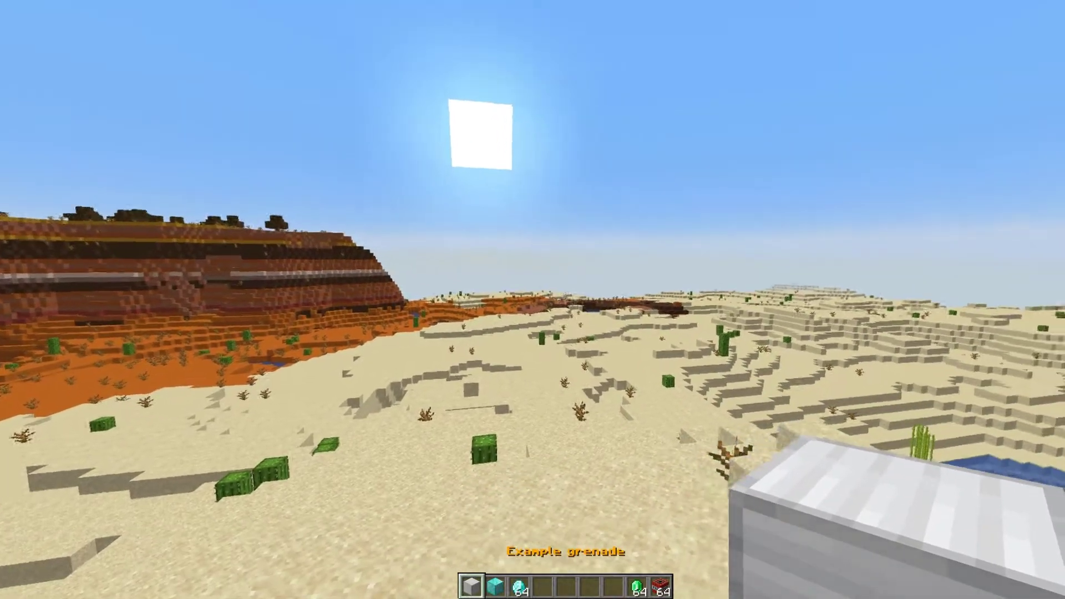
Throw the Example grenade into the desert and list the grenade plugin's commands with /g help.
{"action": "key", "text": "e"}
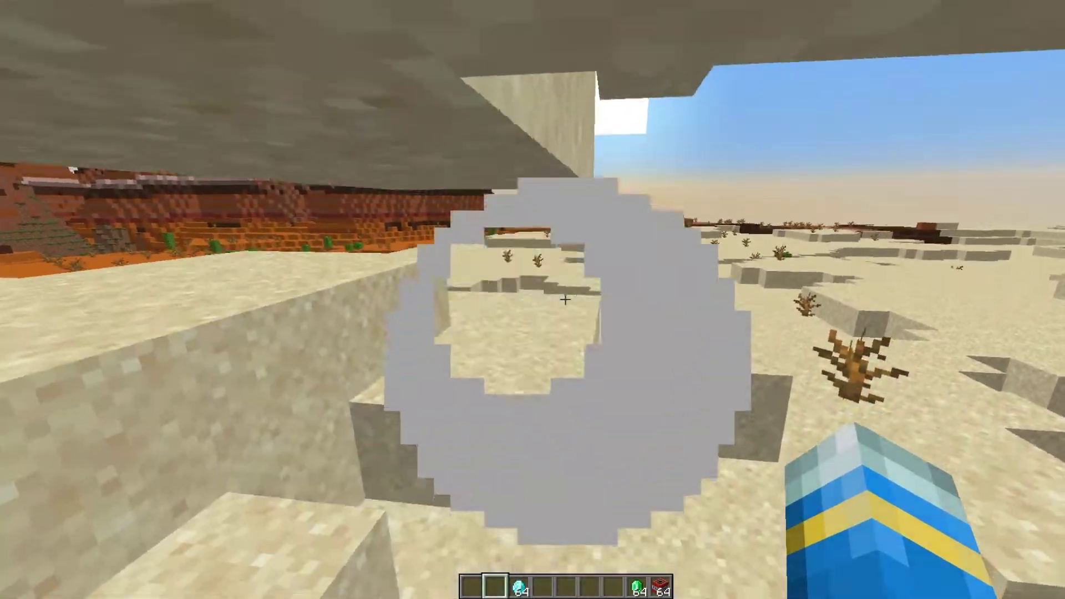
{"action": "mouse_move", "coordinate": [533, 300]}
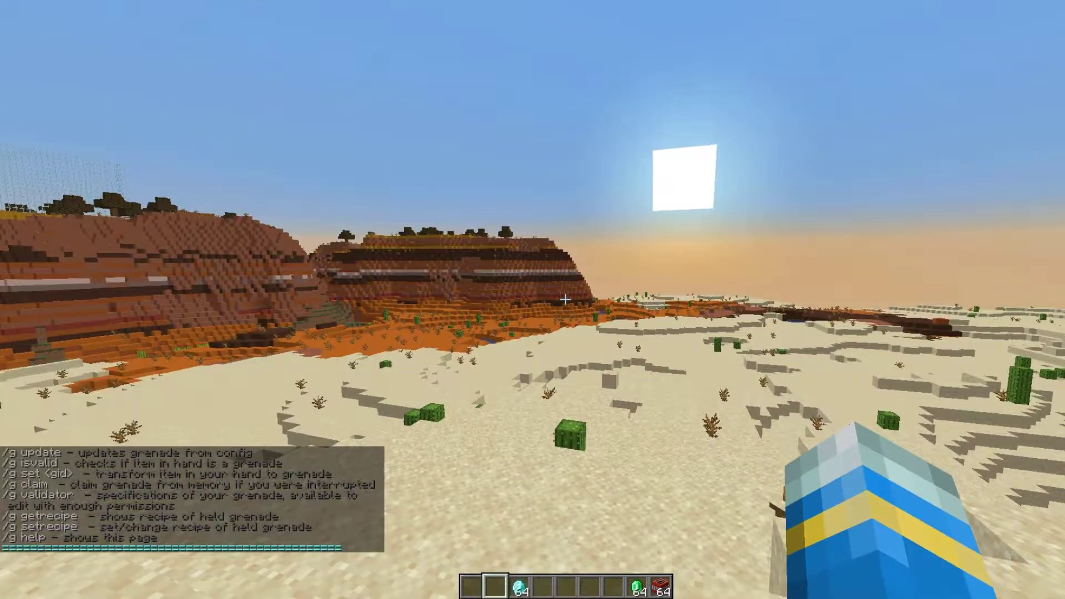
Give player LtJim a Holy Handgrenade with the /g give command.
{"action": "type", "text": "/g give LtJim"}
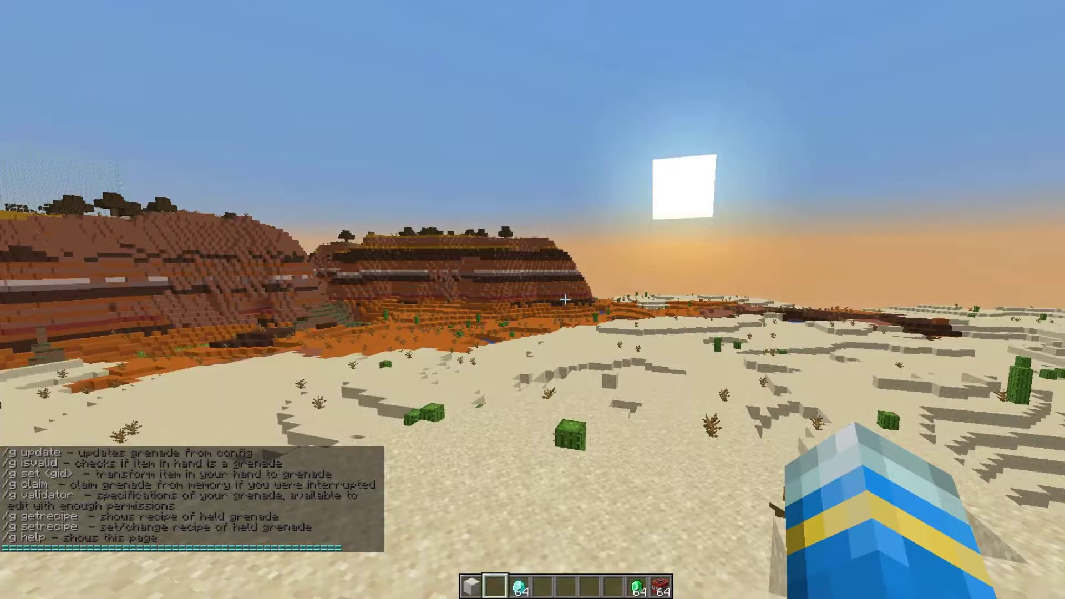
{"action": "key", "text": "e"}
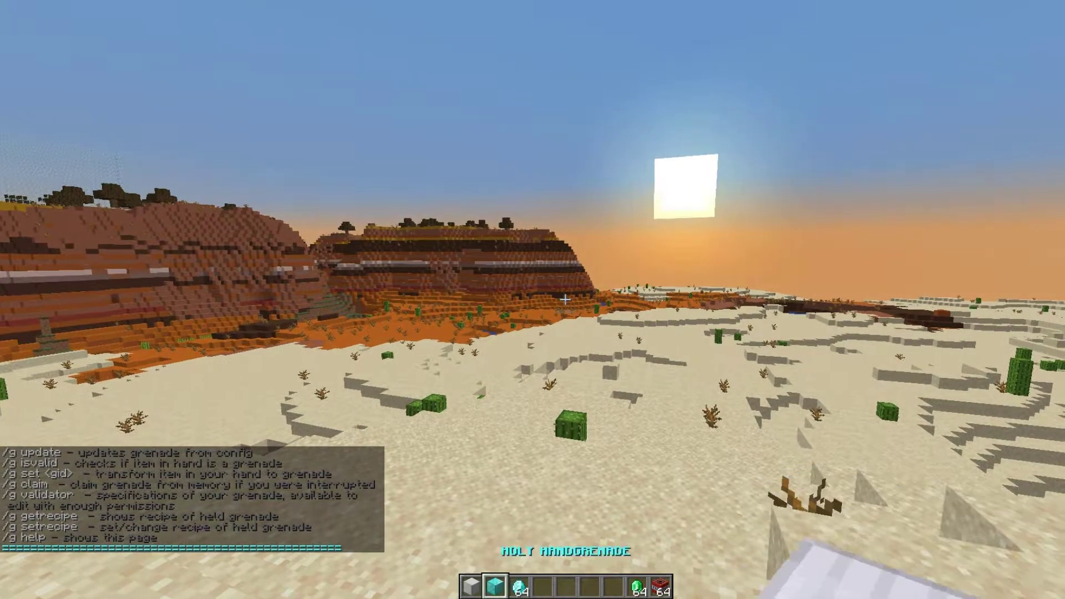
{"action": "mouse_move", "coordinate": [533, 300]}
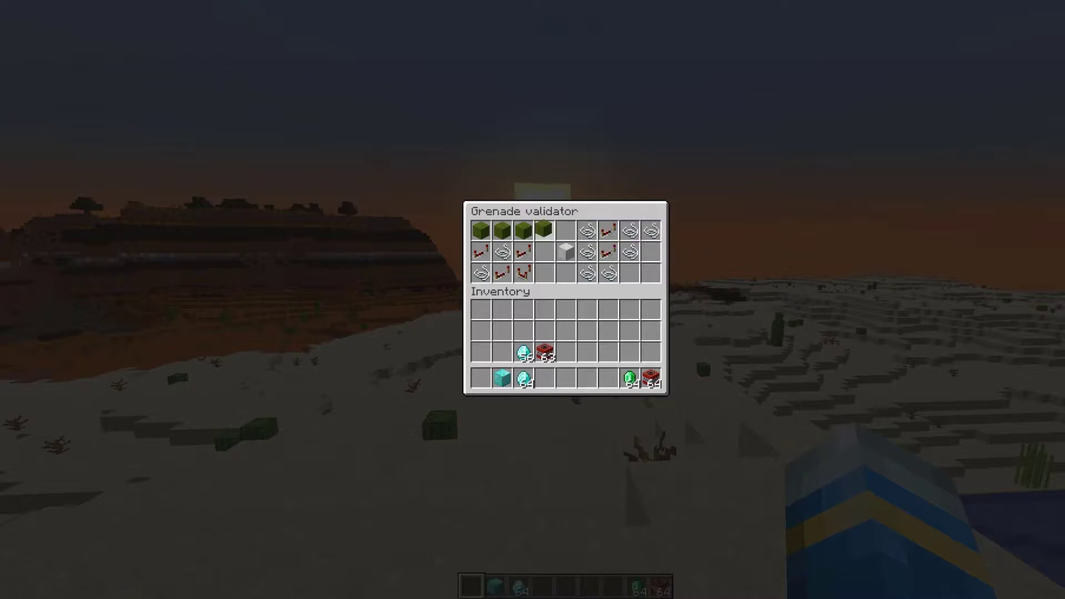
{"action": "mouse_move", "coordinate": [523, 231]}
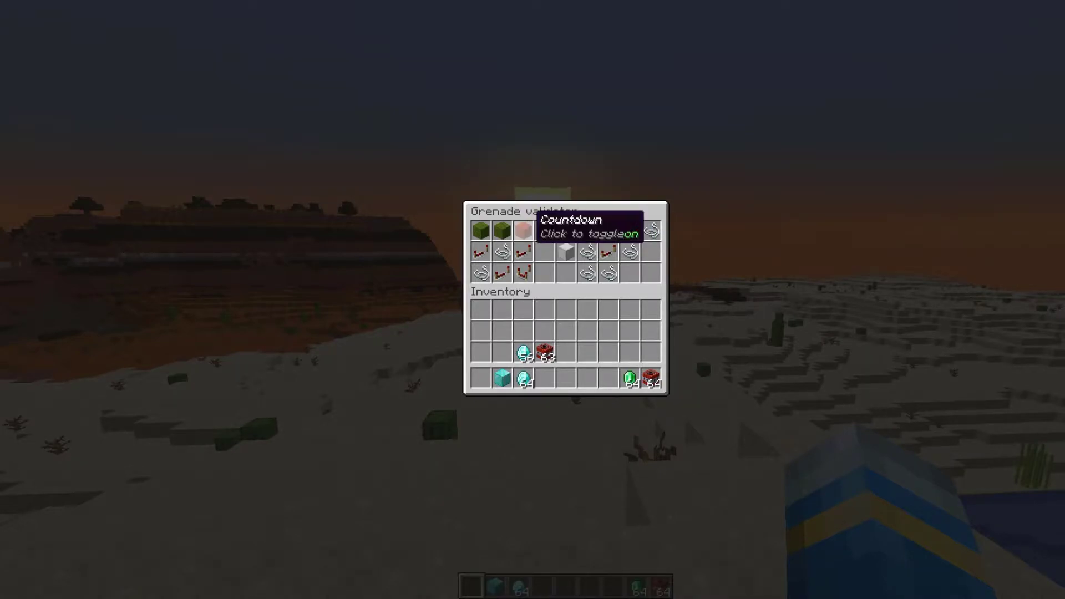
{"action": "mouse_move", "coordinate": [564, 229]}
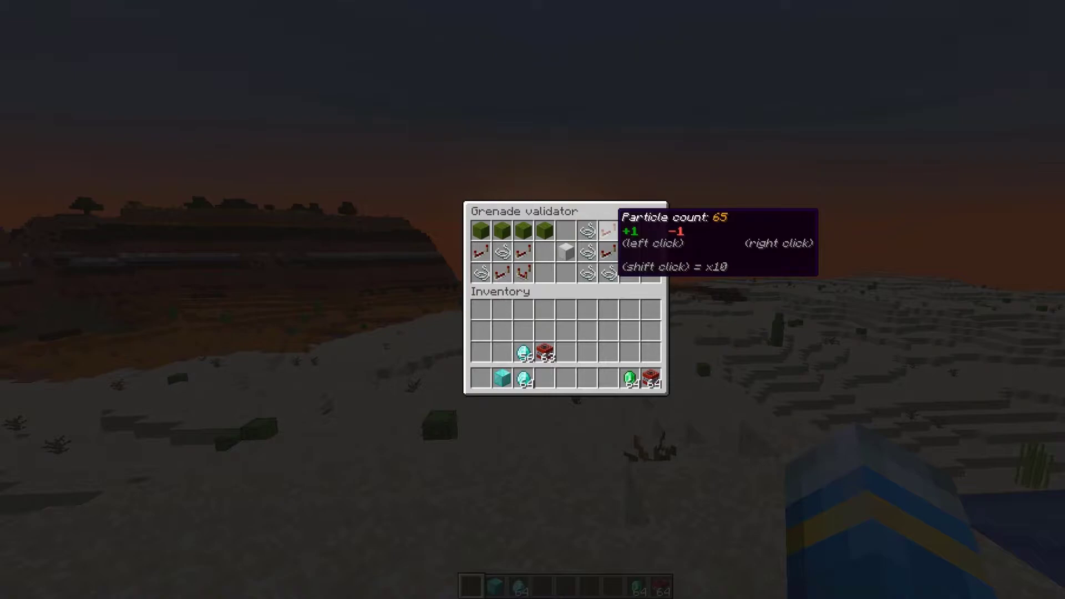
{"action": "mouse_move", "coordinate": [630, 230]}
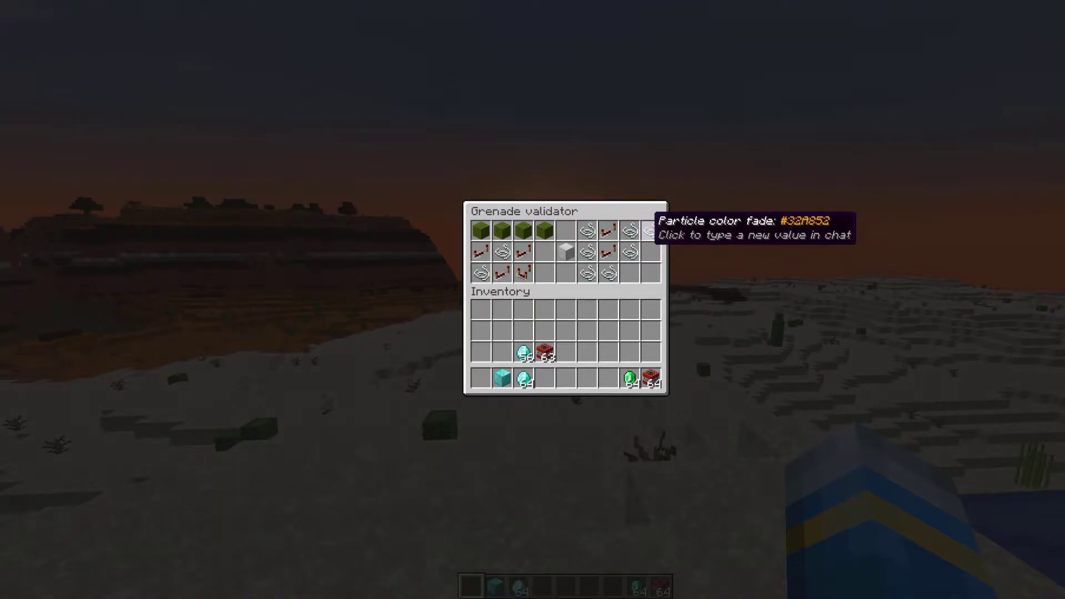
{"action": "mouse_move", "coordinate": [634, 234]}
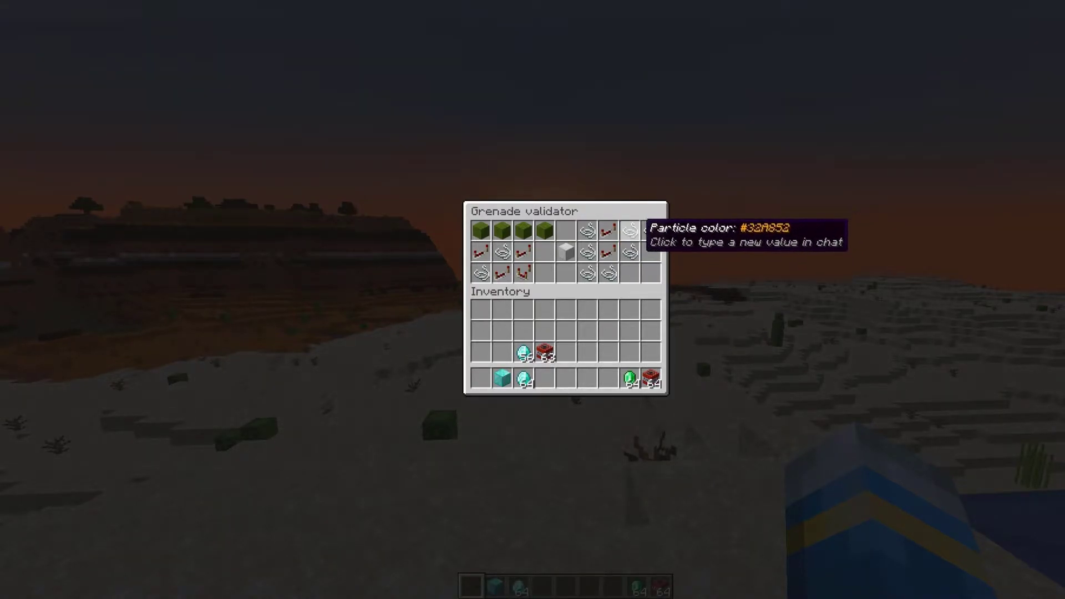
{"action": "mouse_move", "coordinate": [649, 232]}
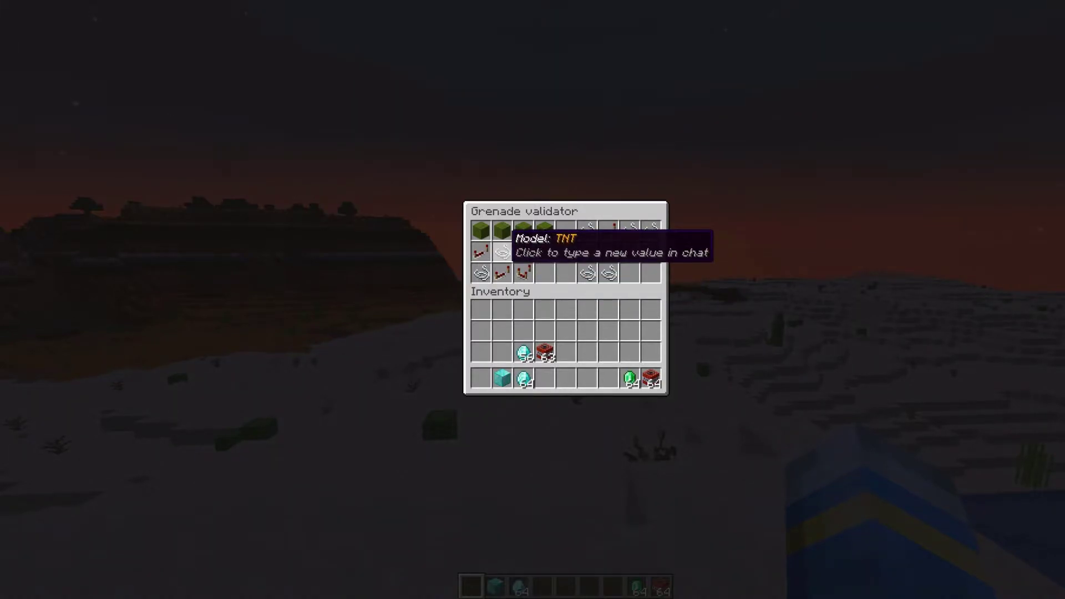
{"action": "mouse_move", "coordinate": [480, 253]}
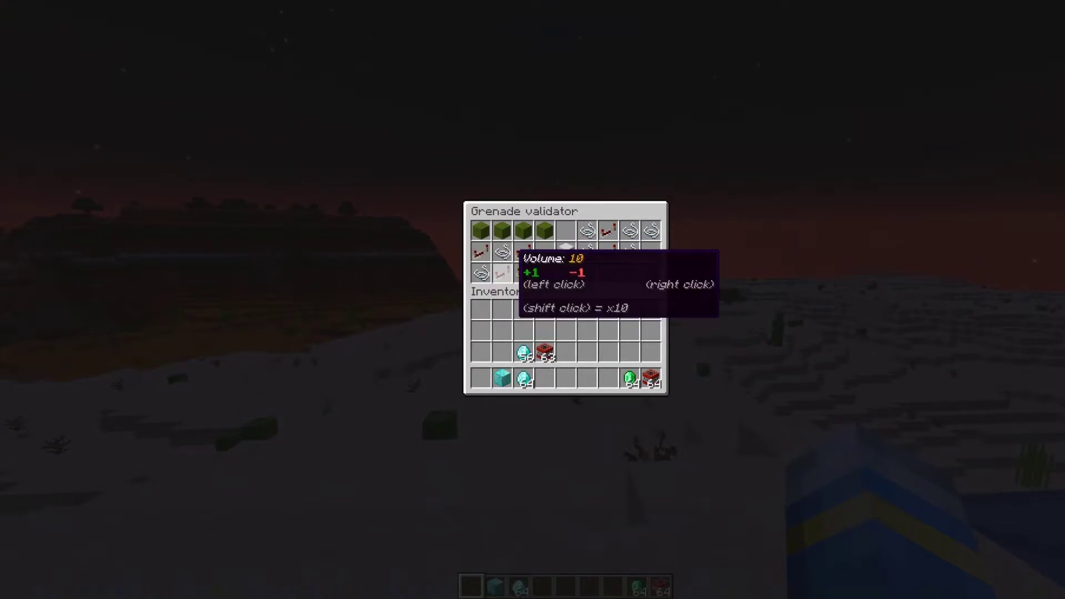
{"action": "mouse_move", "coordinate": [501, 276]}
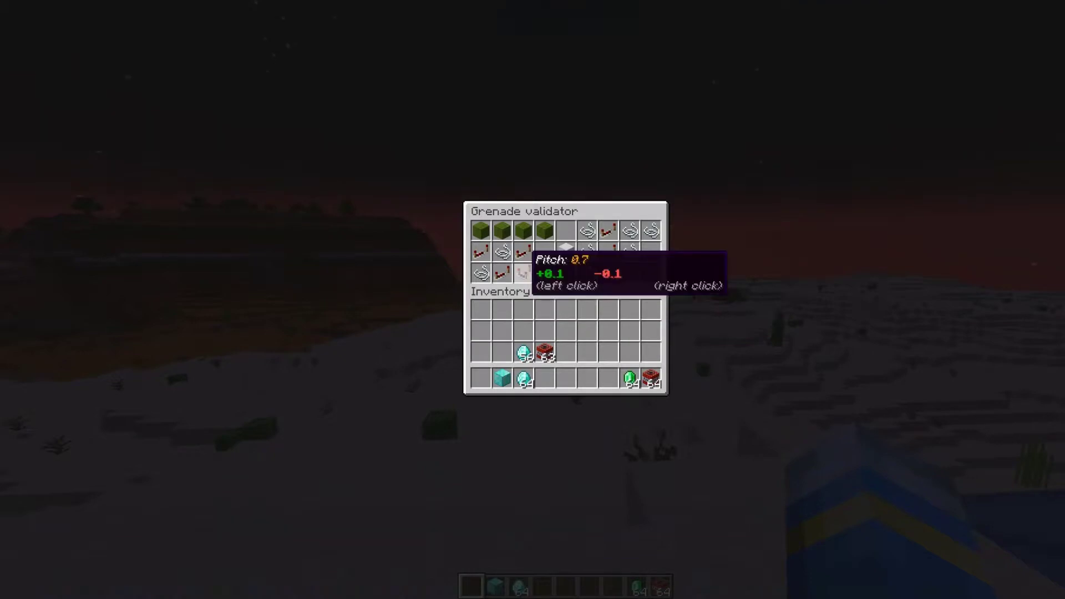
Raise the example grenade's sound pitch from 0.7 to about 0.9 in the validator.
{"action": "left_click", "coordinate": [551, 273]}
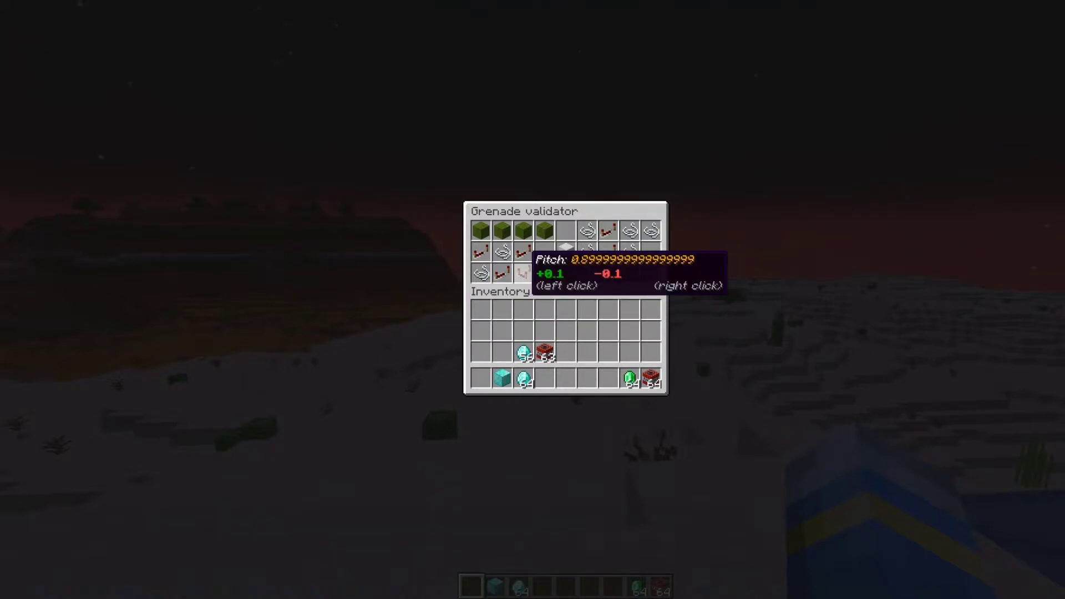
{"action": "left_click", "coordinate": [551, 273]}
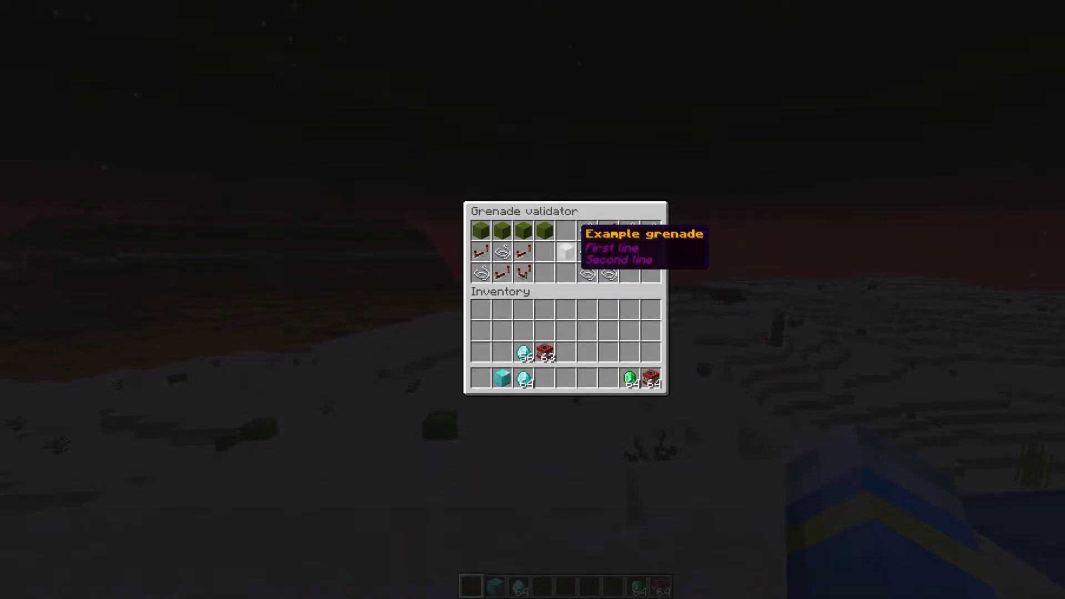
Close the validator, throw the Holy Handgrenade to crater the desert and reset time to day.
{"action": "key", "text": "Escape"}
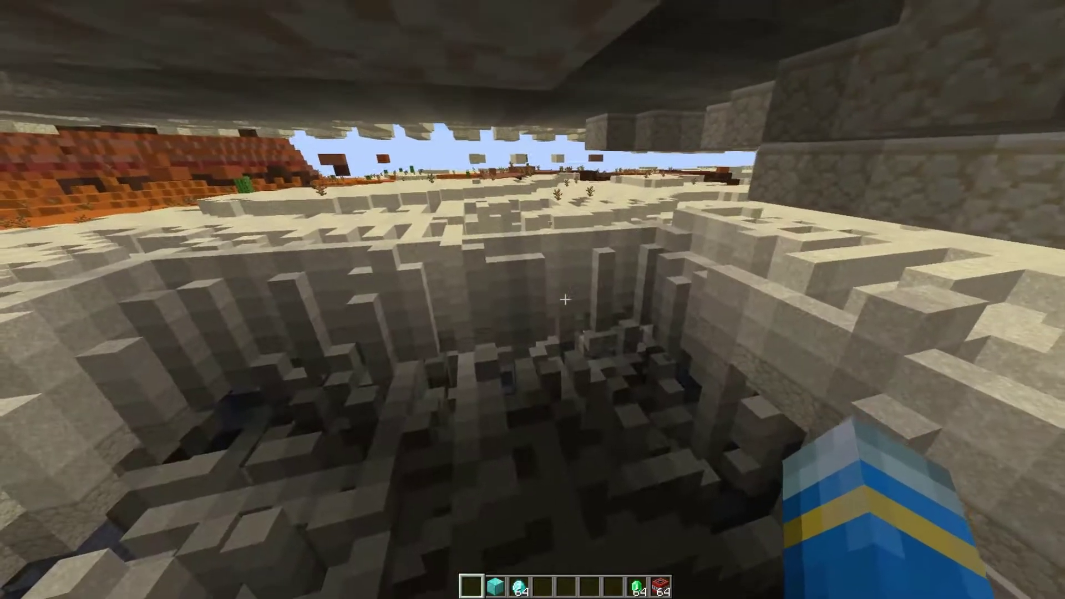
{"action": "mouse_move", "coordinate": [533, 300]}
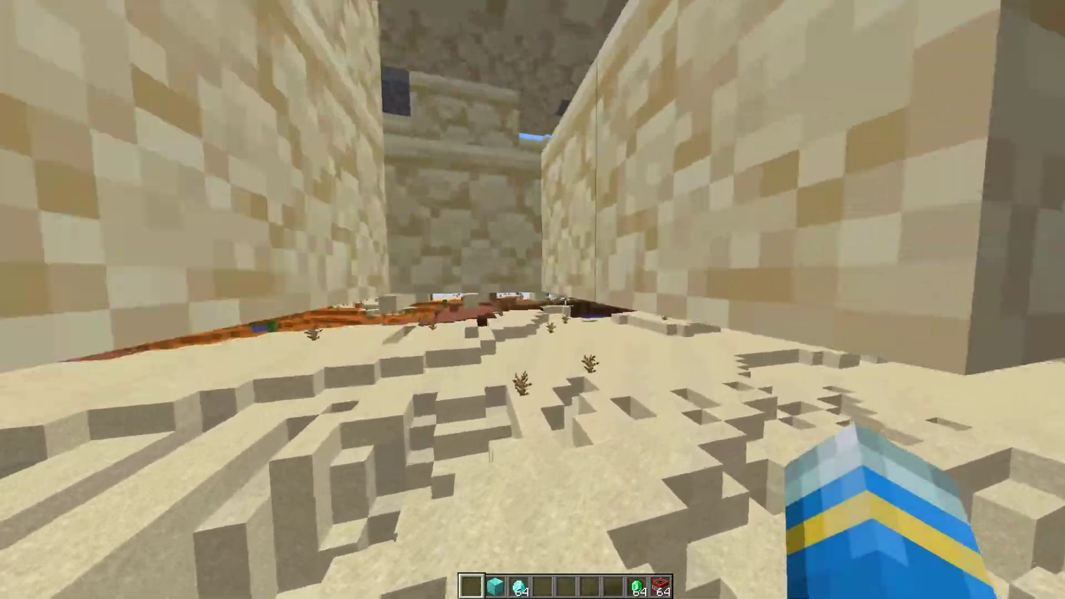
{"action": "mouse_move", "coordinate": [533, 299]}
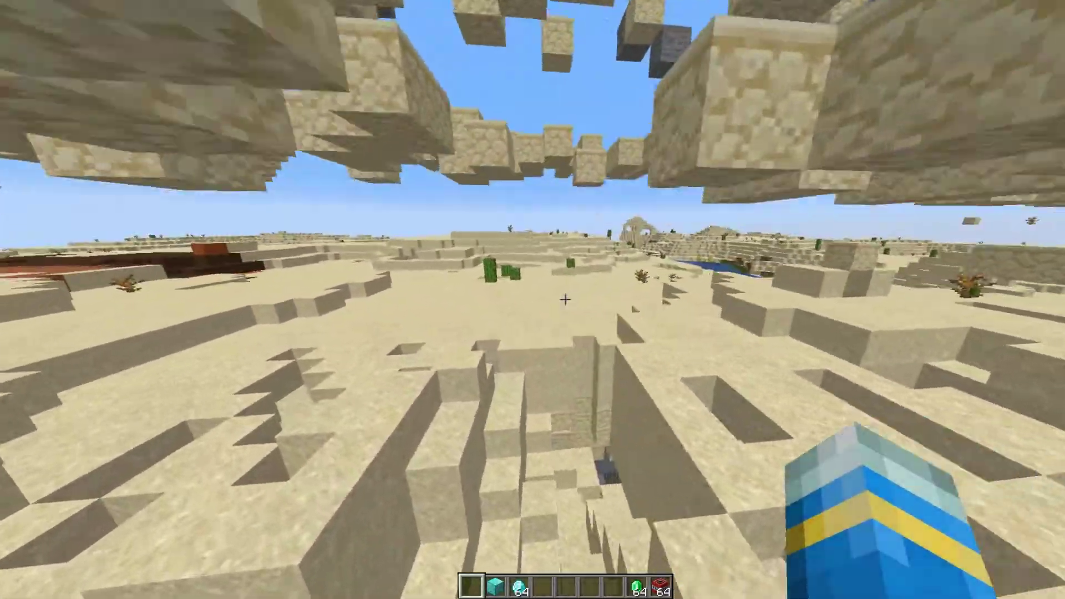
{"action": "mouse_move", "coordinate": [533, 299]}
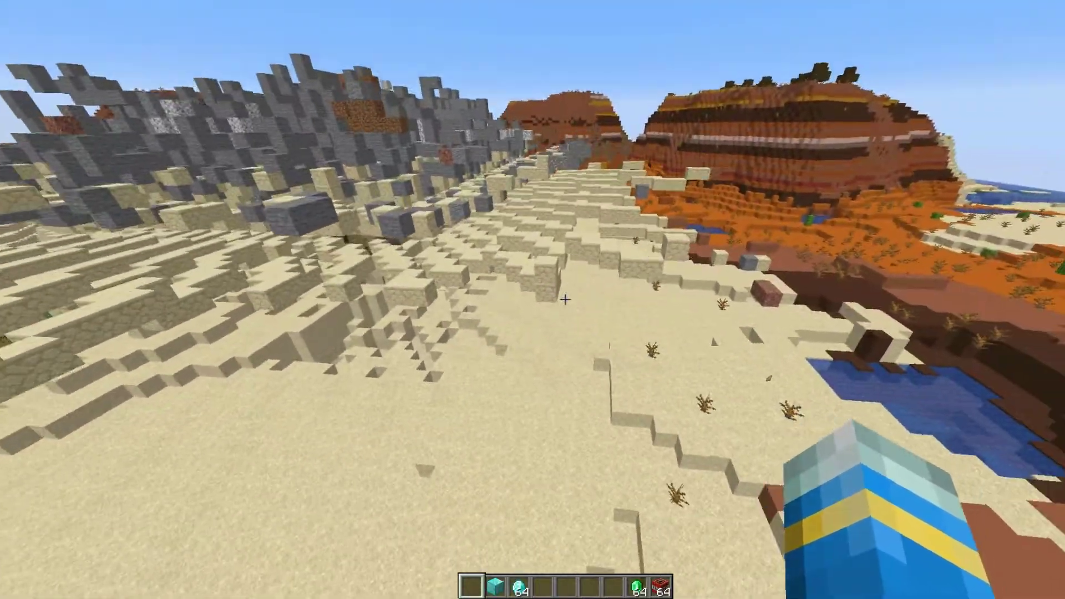
{"action": "mouse_move", "coordinate": [533, 299]}
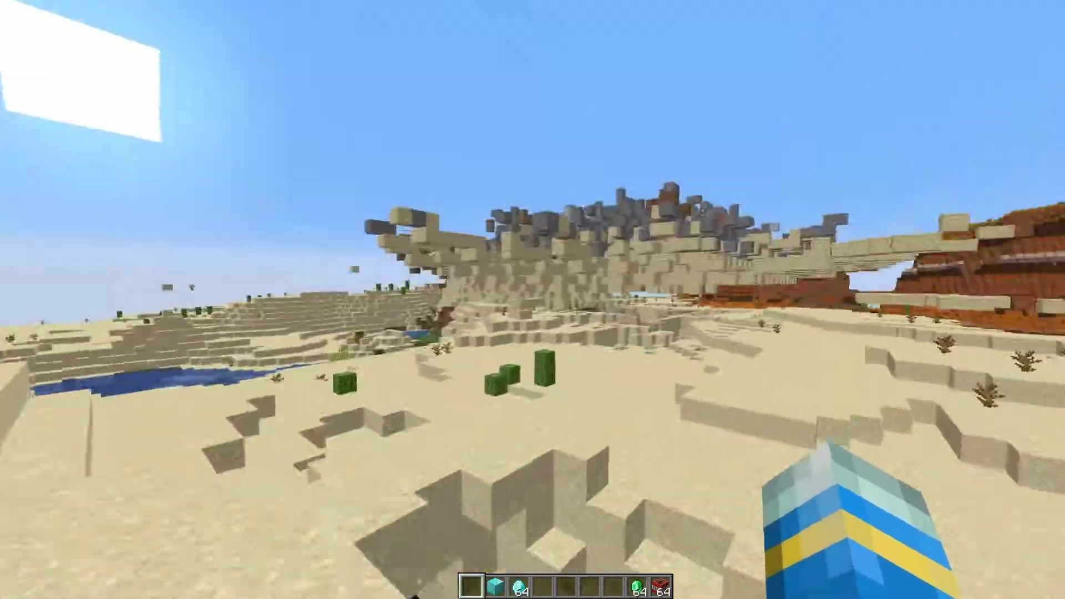
{"action": "mouse_move", "coordinate": [532, 300]}
{"action": "type", "text": "/g se"}
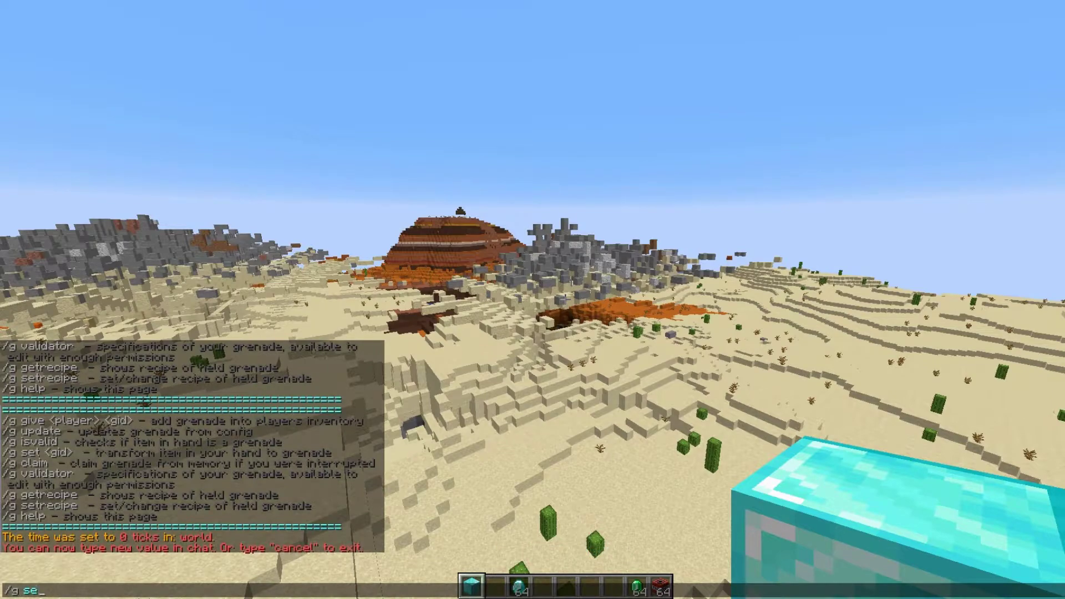
Show the grenade recipe of eight diamonds around TNT via /g getrecipe, then close it.
{"action": "type", "text": "tre"}
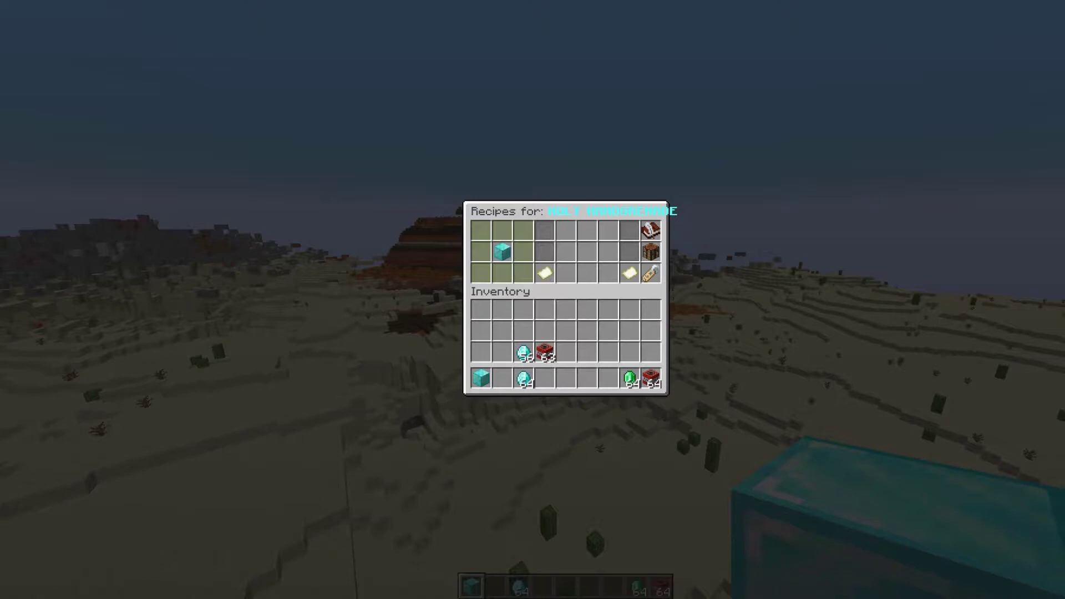
{"action": "mouse_move", "coordinate": [649, 228]}
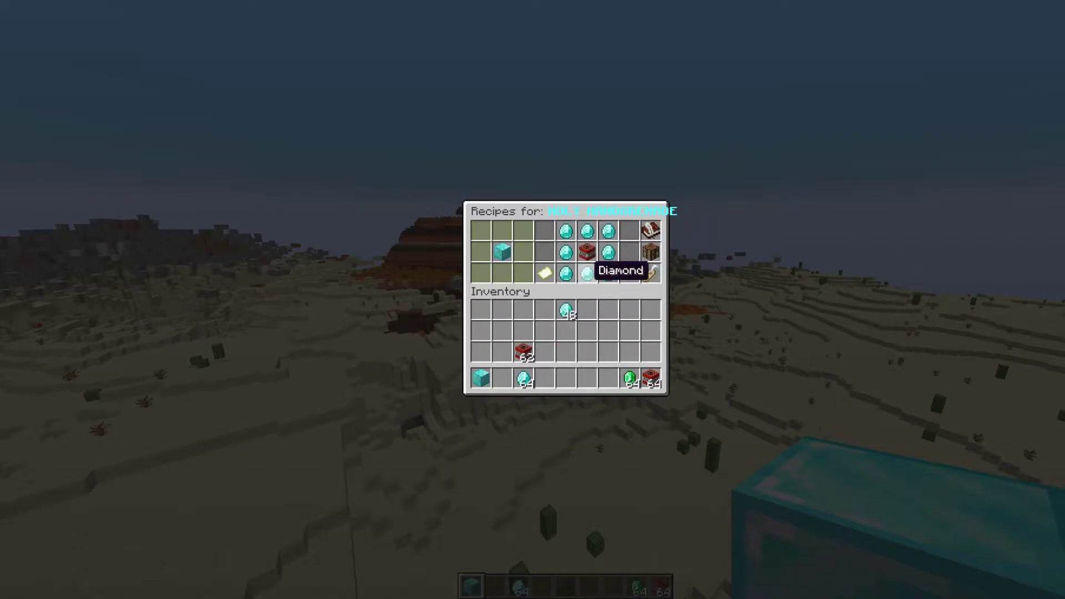
{"action": "mouse_move", "coordinate": [649, 252]}
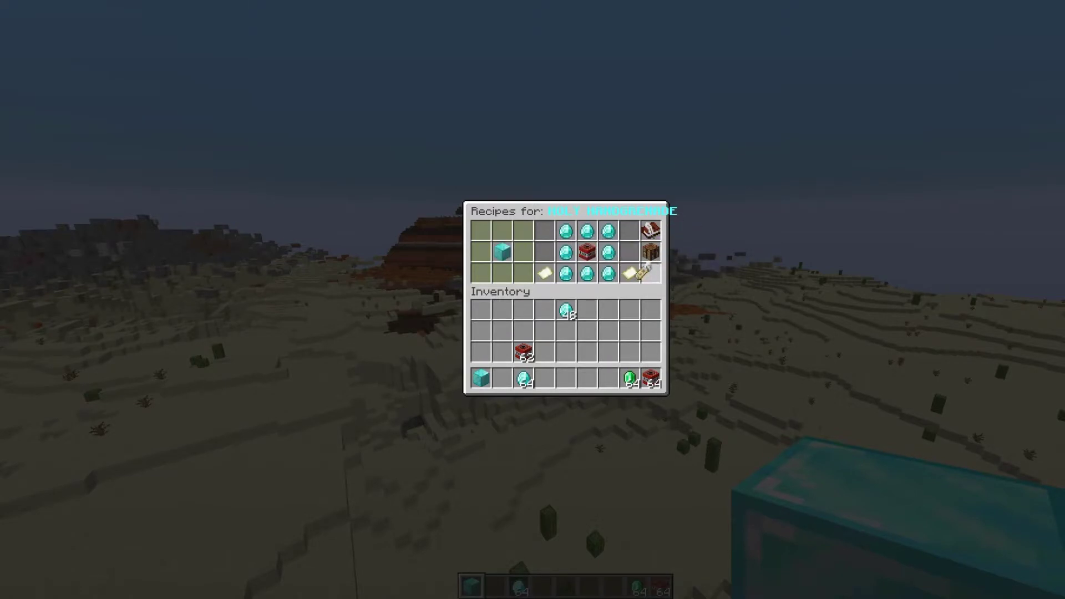
{"action": "key", "text": "Escape"}
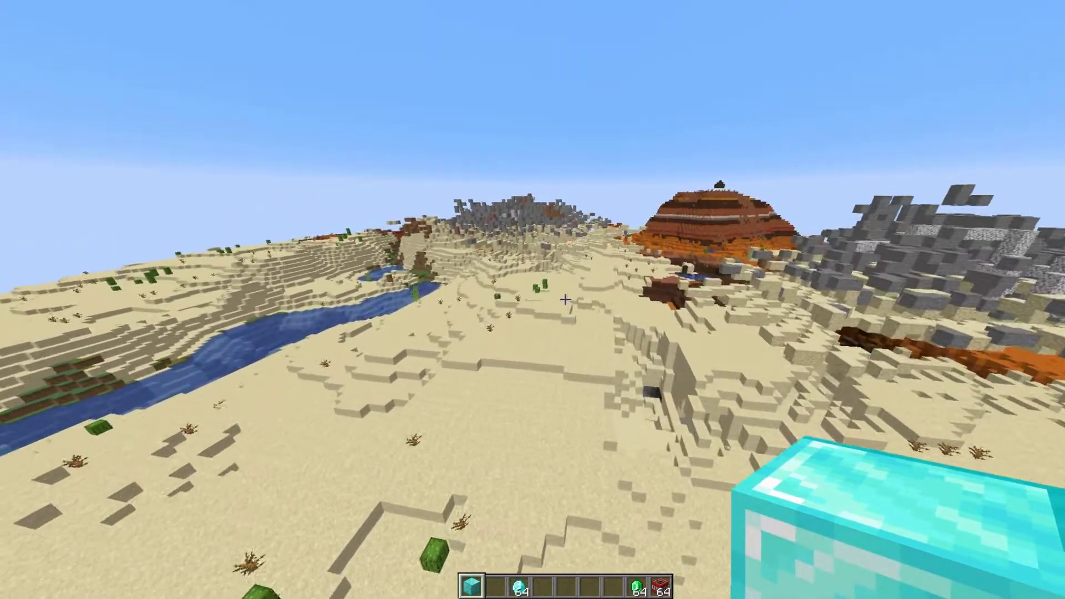
Craft a grenade from eight diamonds around TNT and take it into hand.
{"action": "key", "text": "e"}
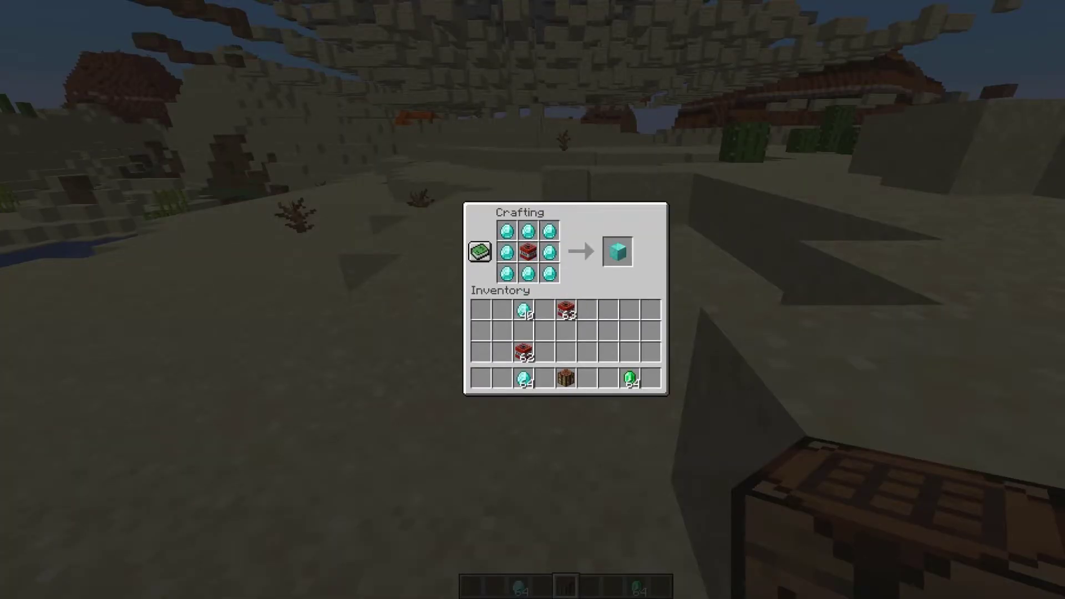
{"action": "left_click", "coordinate": [617, 252]}
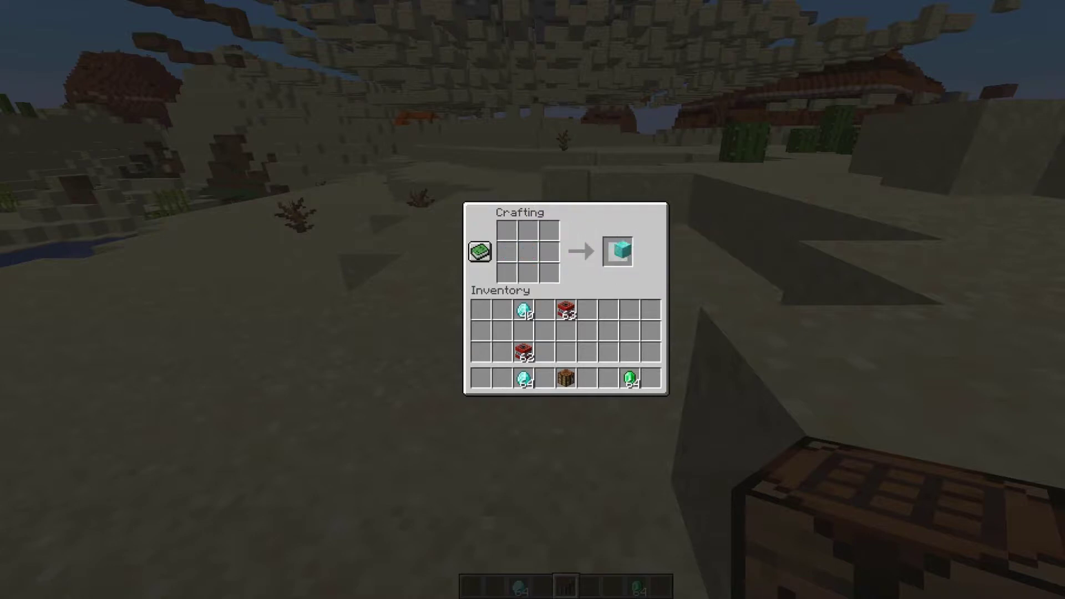
{"action": "key", "text": "Escape"}
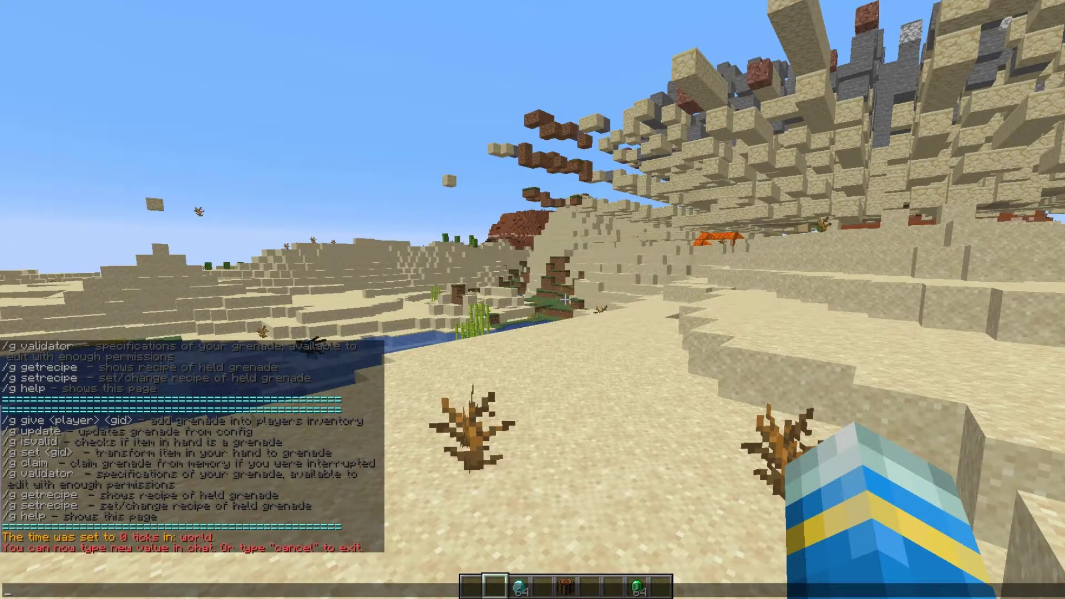
Run /g update in chat before switching to ServerMiner's /plugins/Grenades/ folder.
{"action": "type", "text": "/g upda"}
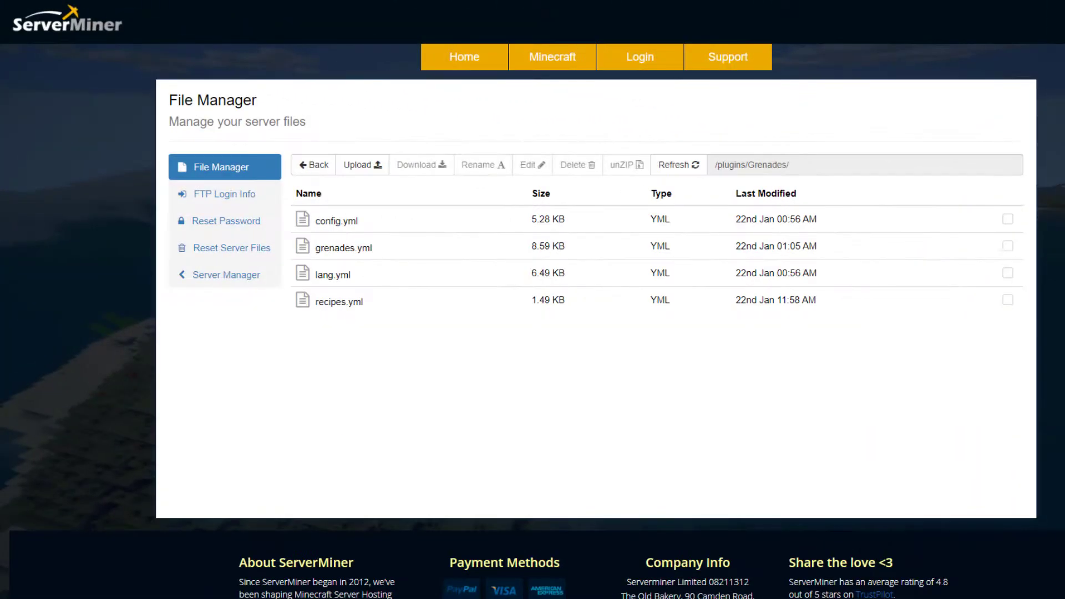
{"action": "mouse_move", "coordinate": [550, 349]}
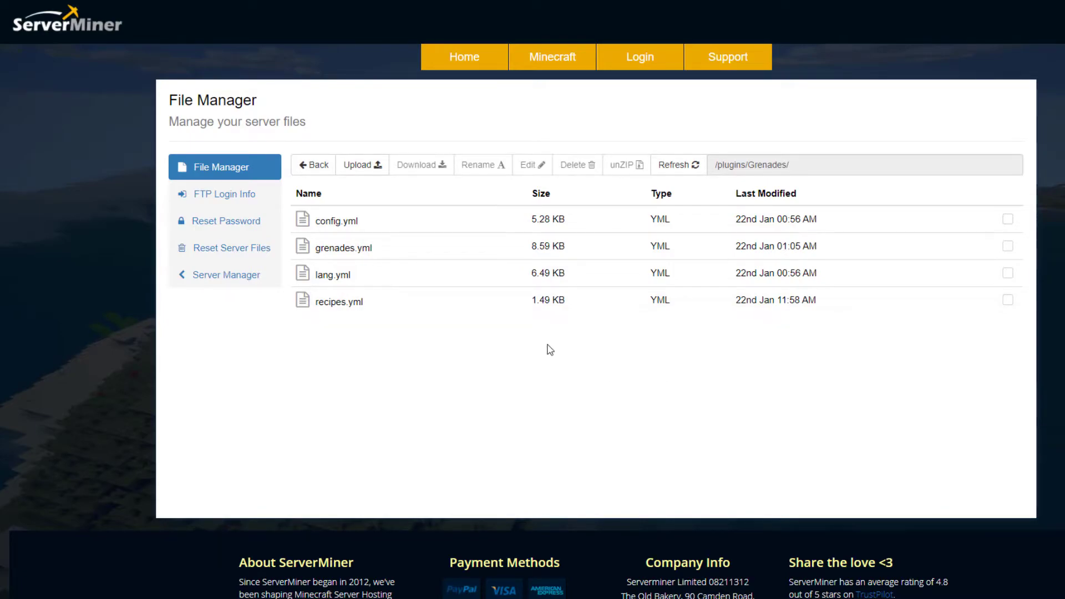
{"action": "mouse_move", "coordinate": [359, 280]}
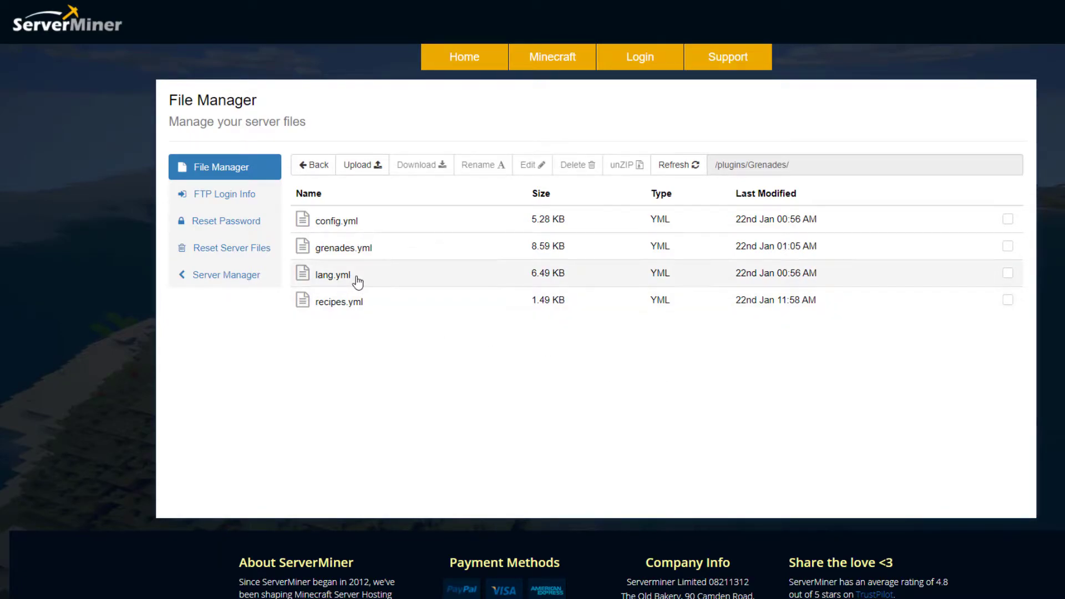
Review lang.yml's English and default message texts and return to the Grenades file list.
{"action": "double_click", "coordinate": [331, 274]}
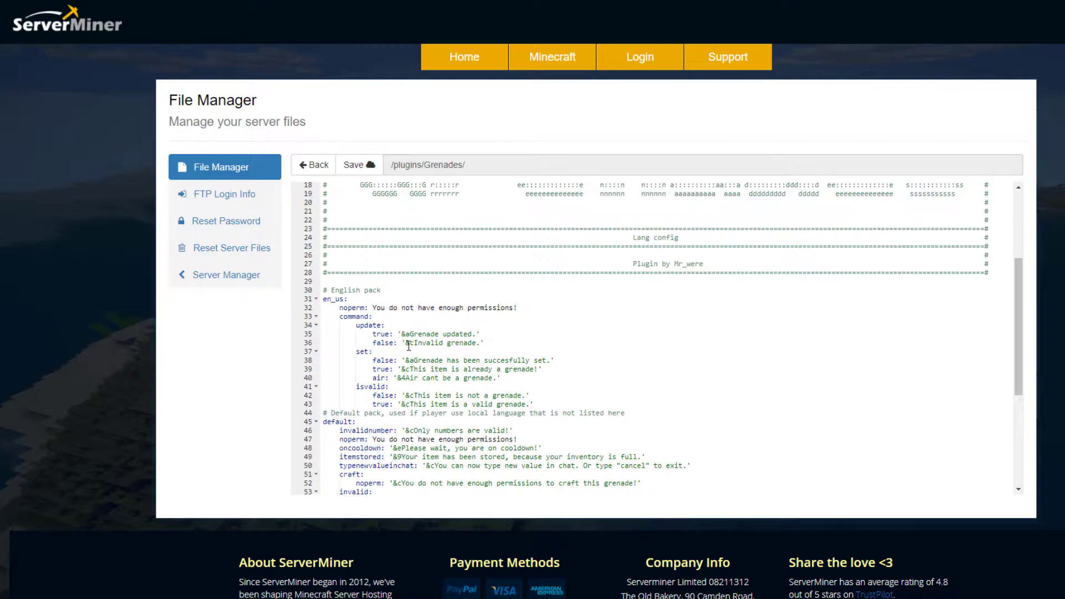
{"action": "scroll", "scroll_direction": "down", "scroll_amount": 3}
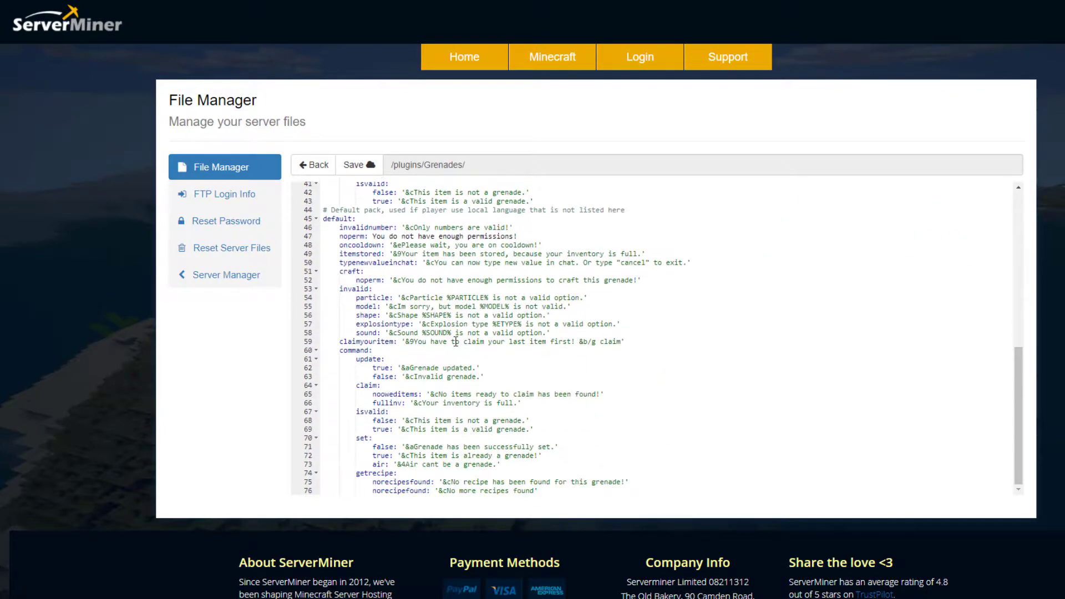
{"action": "scroll", "scroll_direction": "down", "scroll_amount": 3}
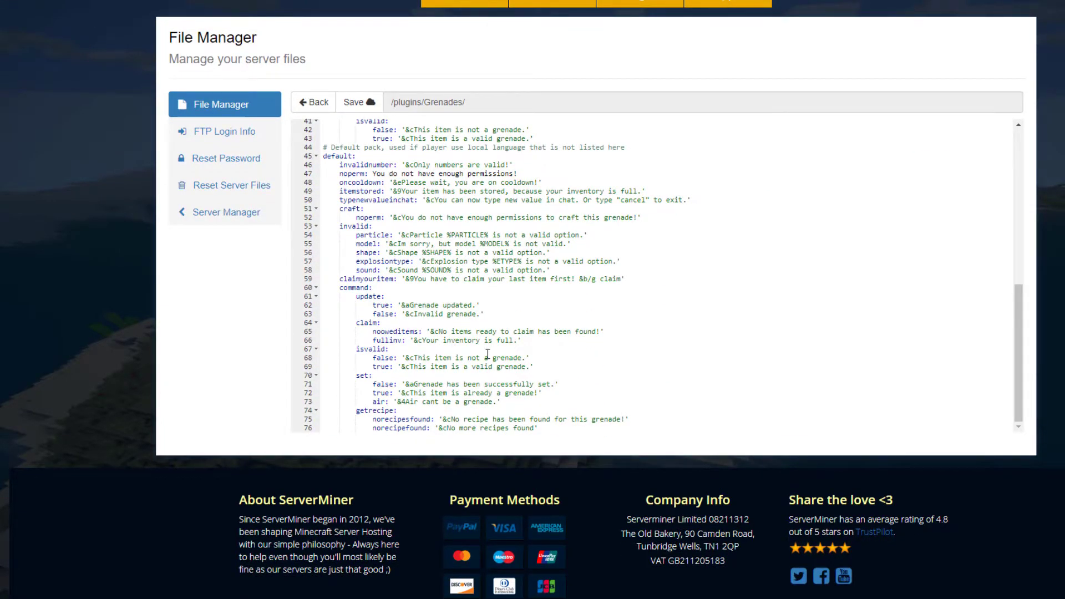
{"action": "scroll", "scroll_direction": "up", "scroll_amount": 3}
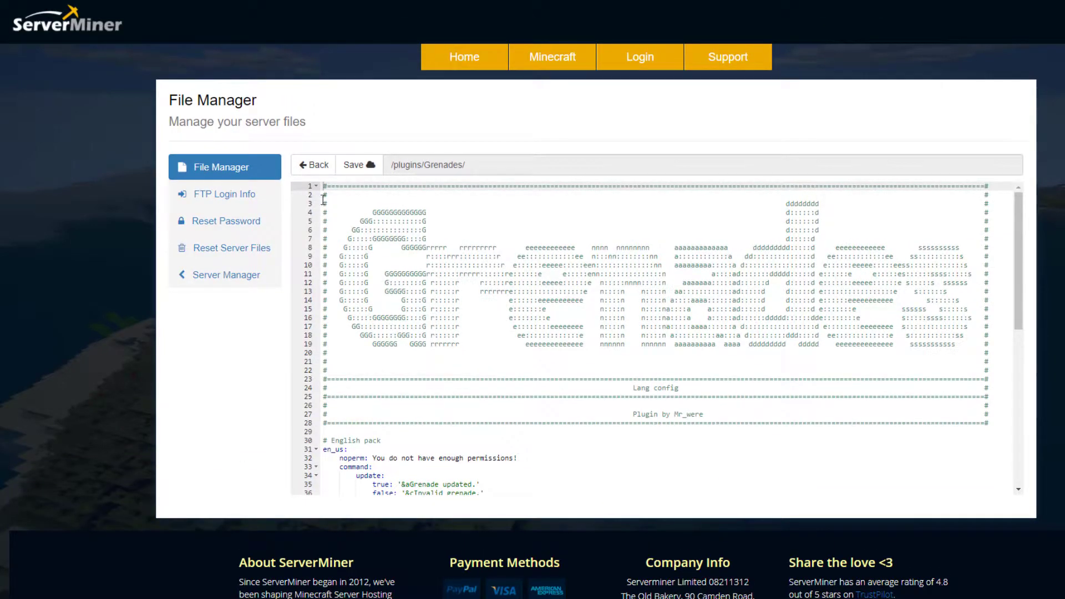
{"action": "left_click", "coordinate": [313, 164]}
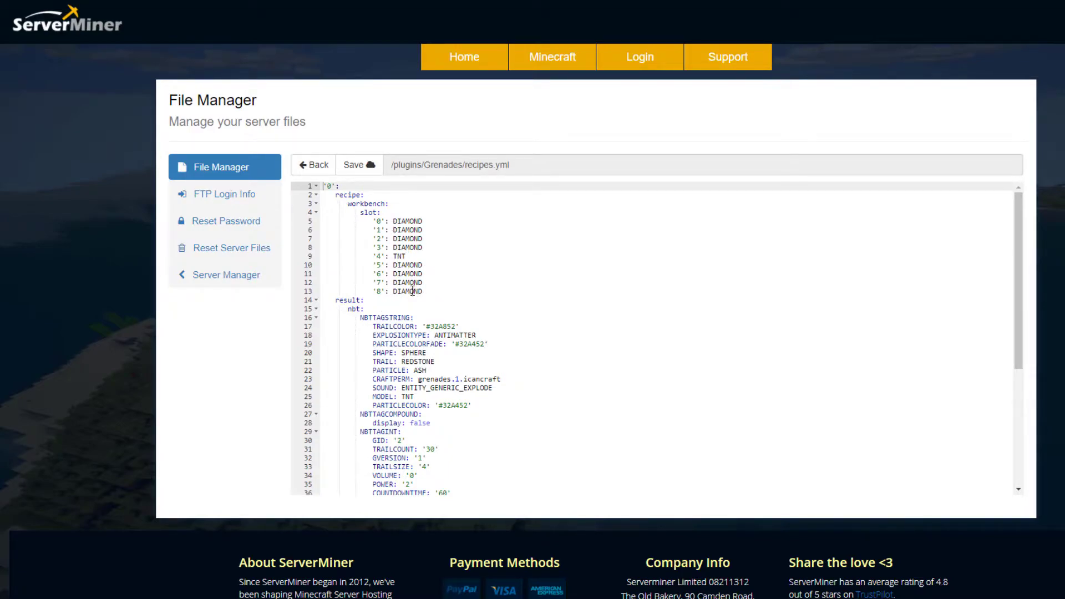
Review recipes.yml's diamonds-around-TNT workbench recipe producing HOLY HANDGRENADE and go back.
{"action": "scroll", "scroll_direction": "down", "scroll_amount": 3}
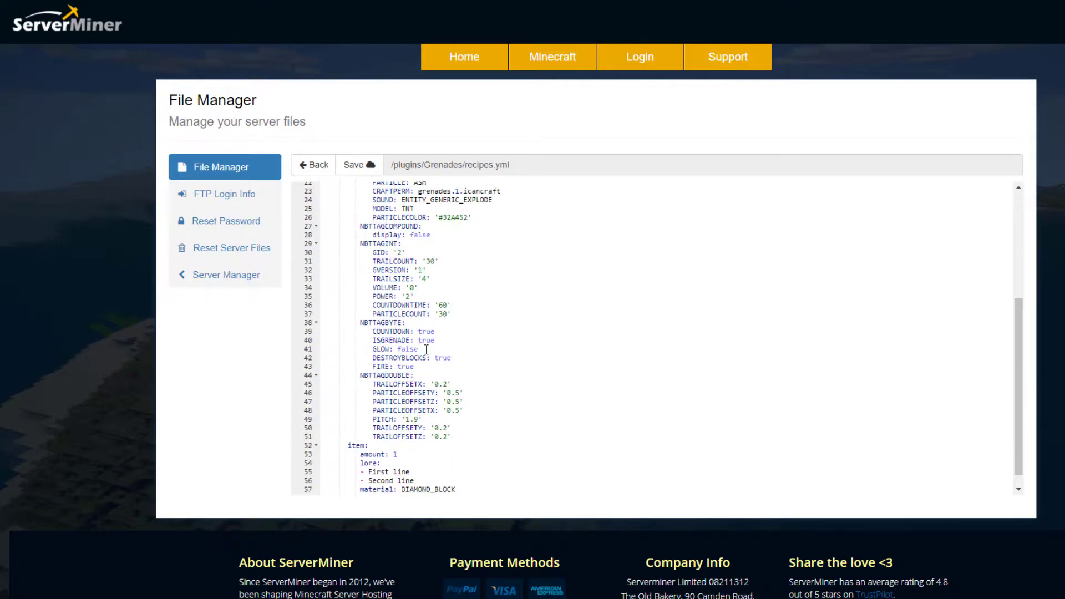
{"action": "scroll", "scroll_direction": "down", "scroll_amount": 3}
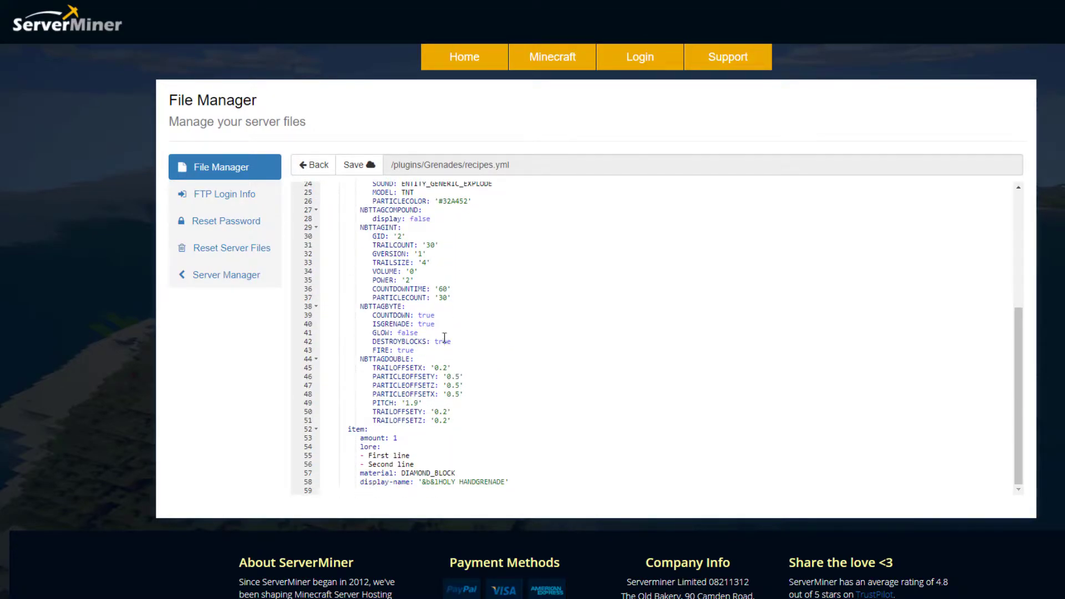
{"action": "left_click", "coordinate": [313, 165]}
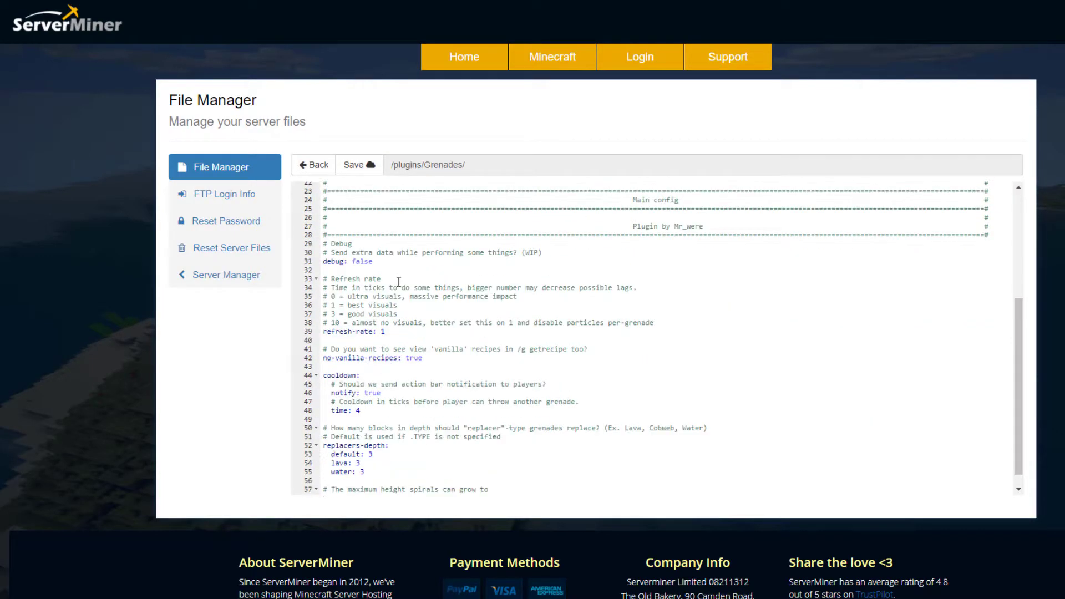
Review config.yml's debug, refresh-rate, cooldown and replacer depth settings and return to the file list.
{"action": "scroll", "scroll_direction": "down", "scroll_amount": 3}
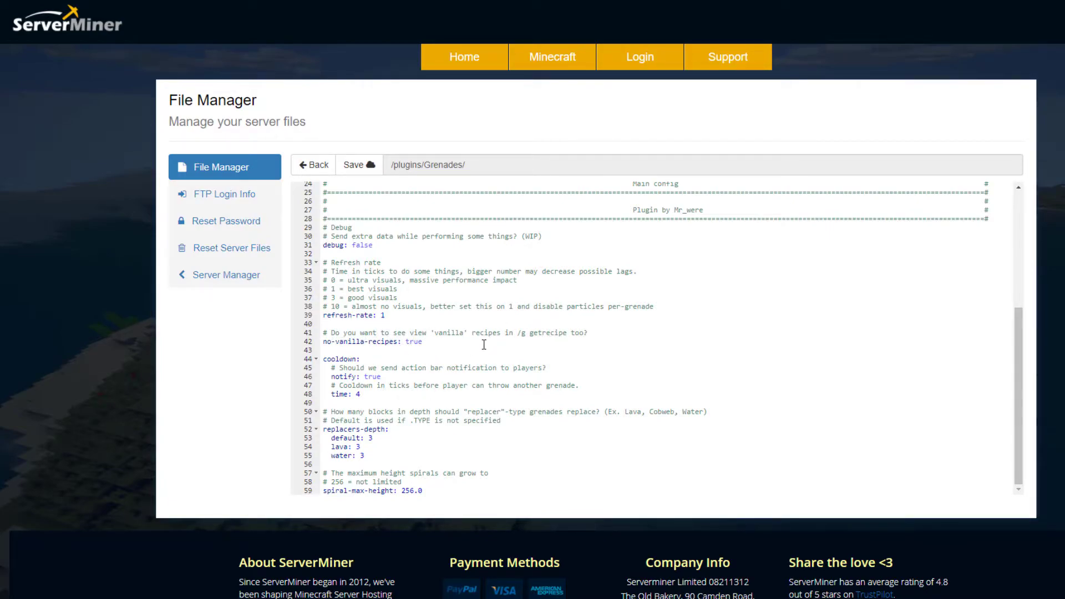
{"action": "left_click", "coordinate": [313, 164]}
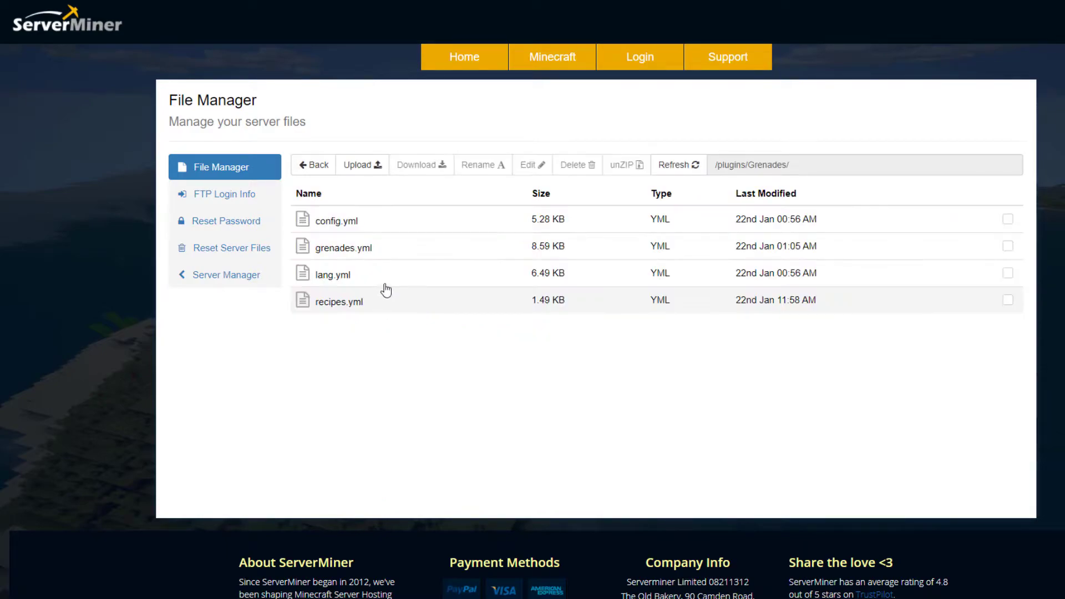
{"action": "mouse_move", "coordinate": [385, 253]}
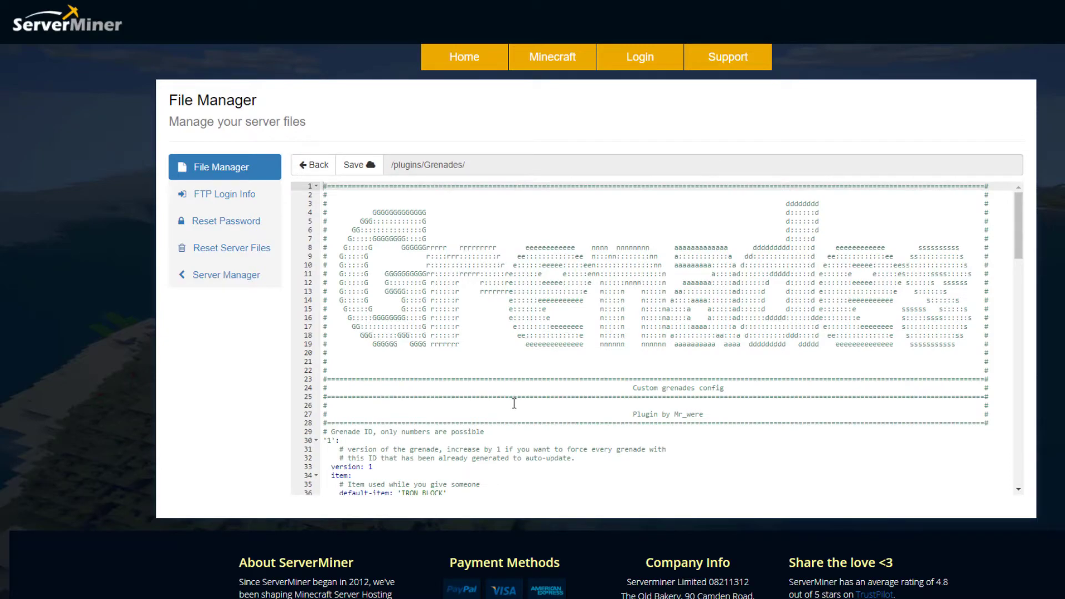
{"action": "scroll", "scroll_direction": "down", "scroll_amount": 3}
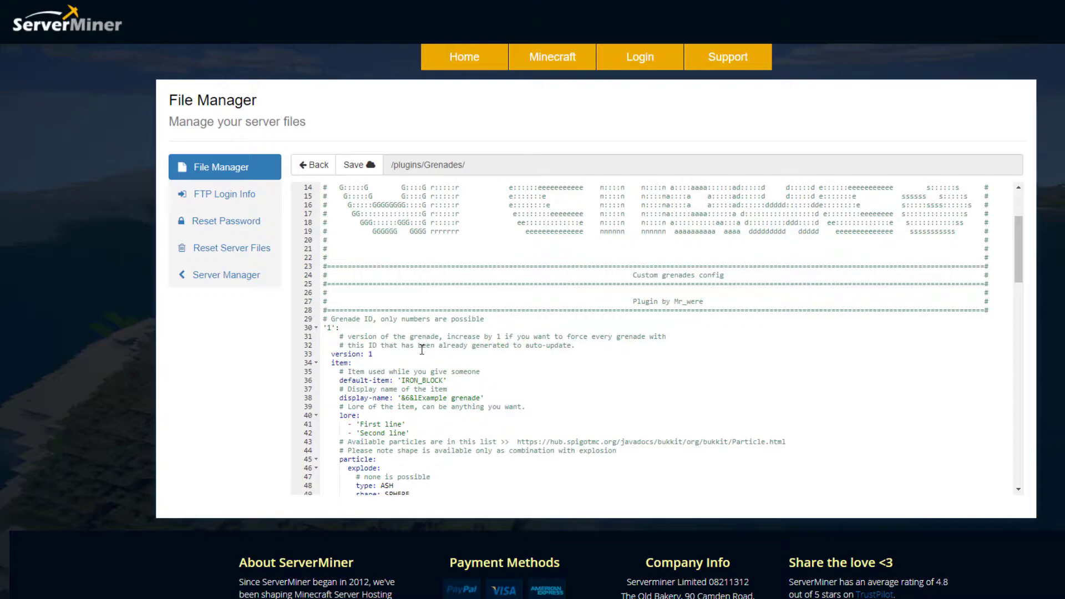
{"action": "scroll", "scroll_direction": "down", "scroll_amount": 3}
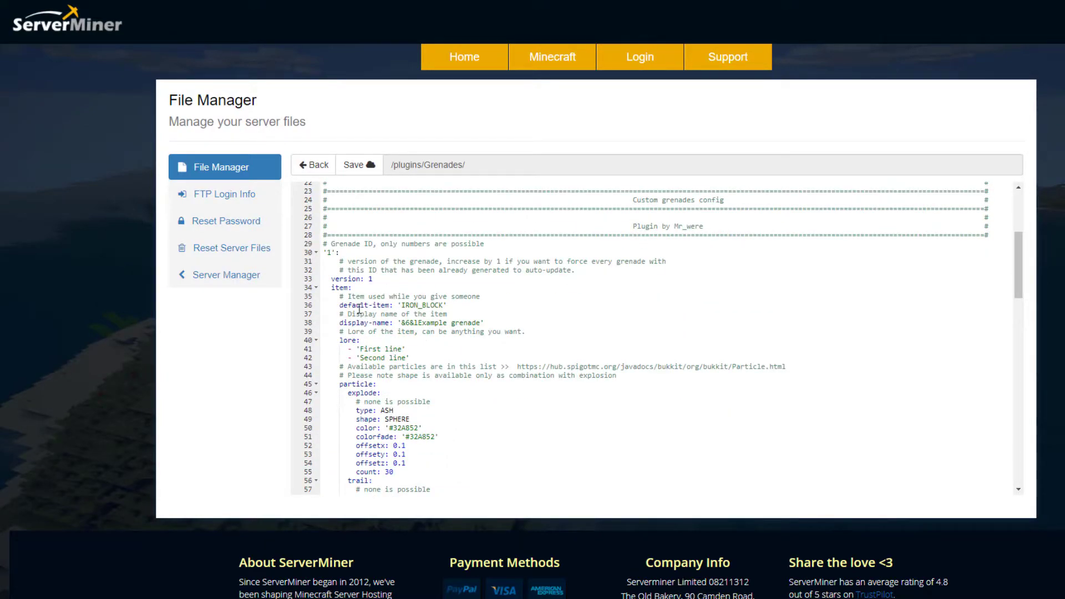
{"action": "scroll", "scroll_direction": "down", "scroll_amount": 3}
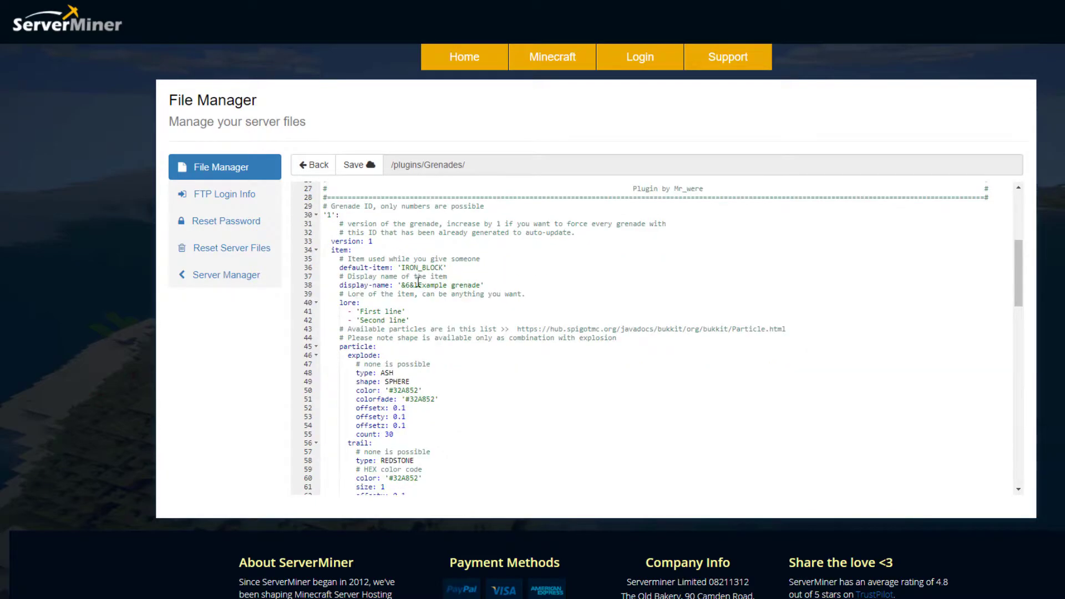
{"action": "scroll", "scroll_direction": "down", "scroll_amount": 3}
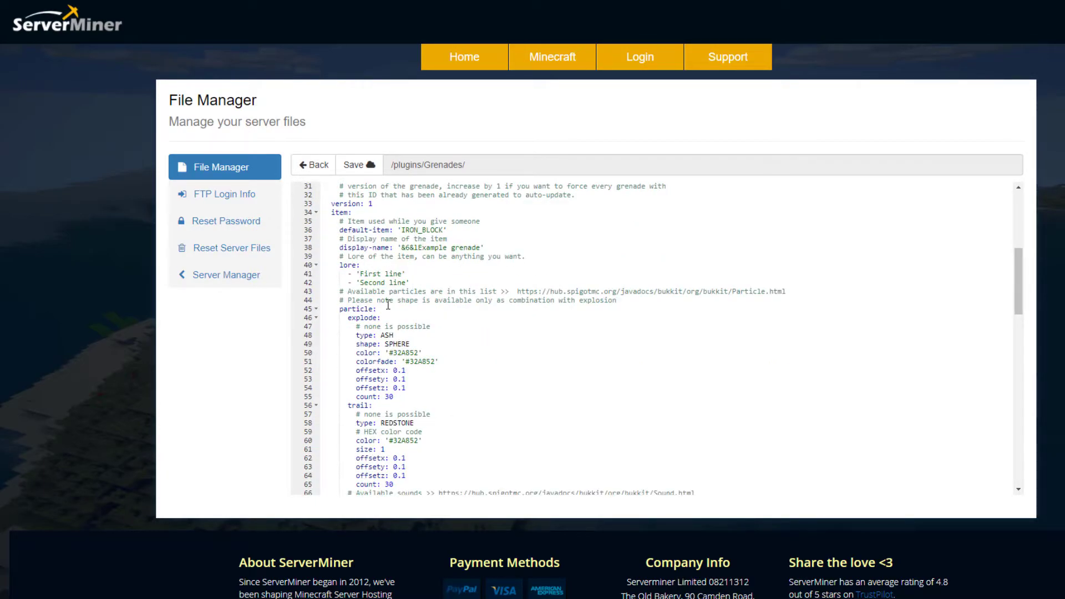
{"action": "scroll", "scroll_direction": "down", "scroll_amount": 3}
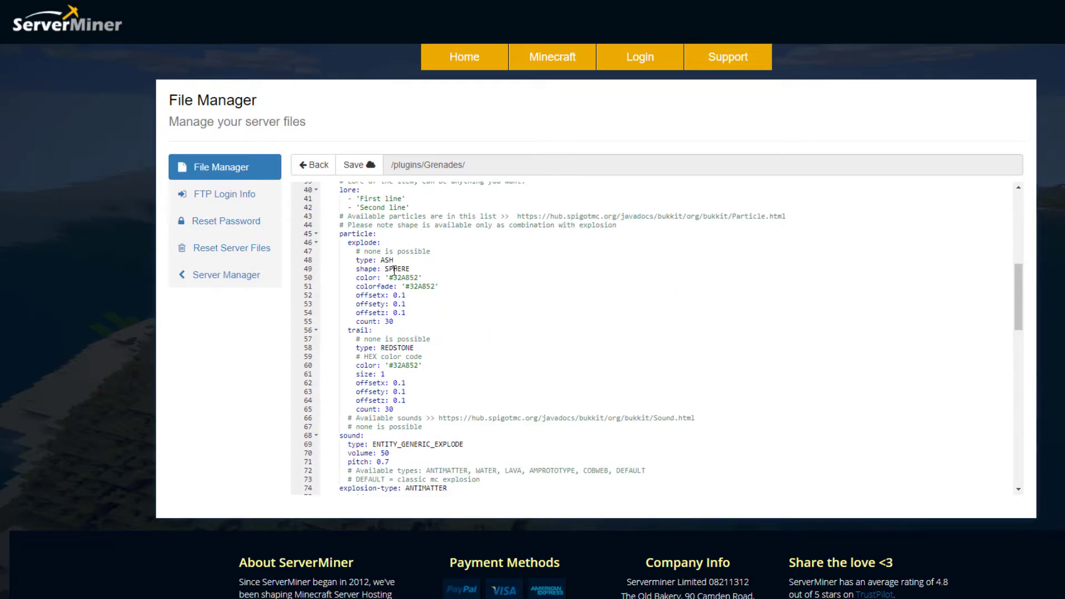
{"action": "scroll", "scroll_direction": "down", "scroll_amount": 3}
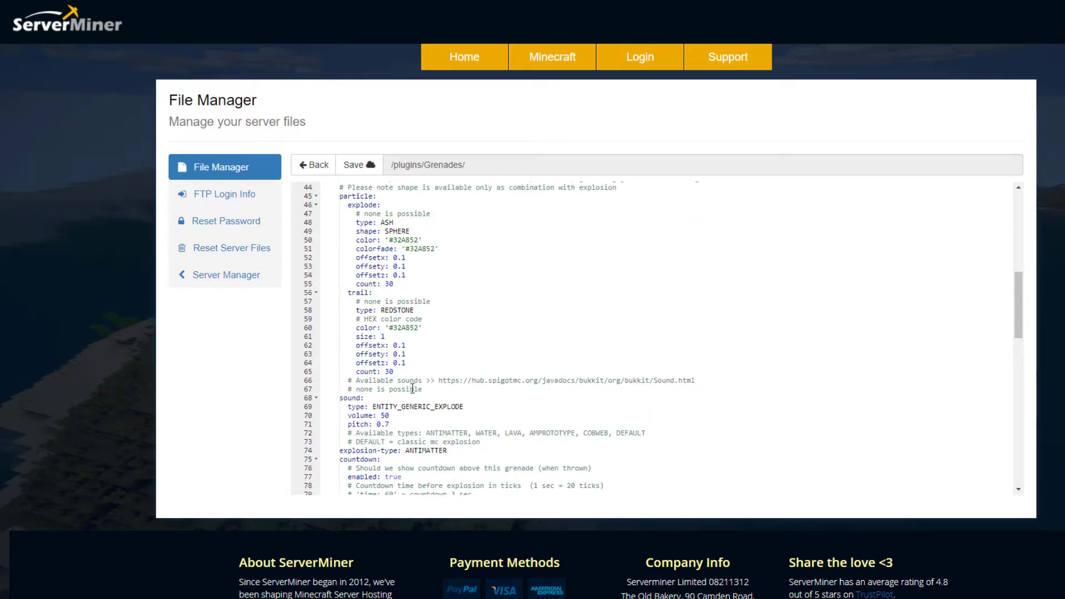
{"action": "scroll", "scroll_direction": "down", "scroll_amount": 3}
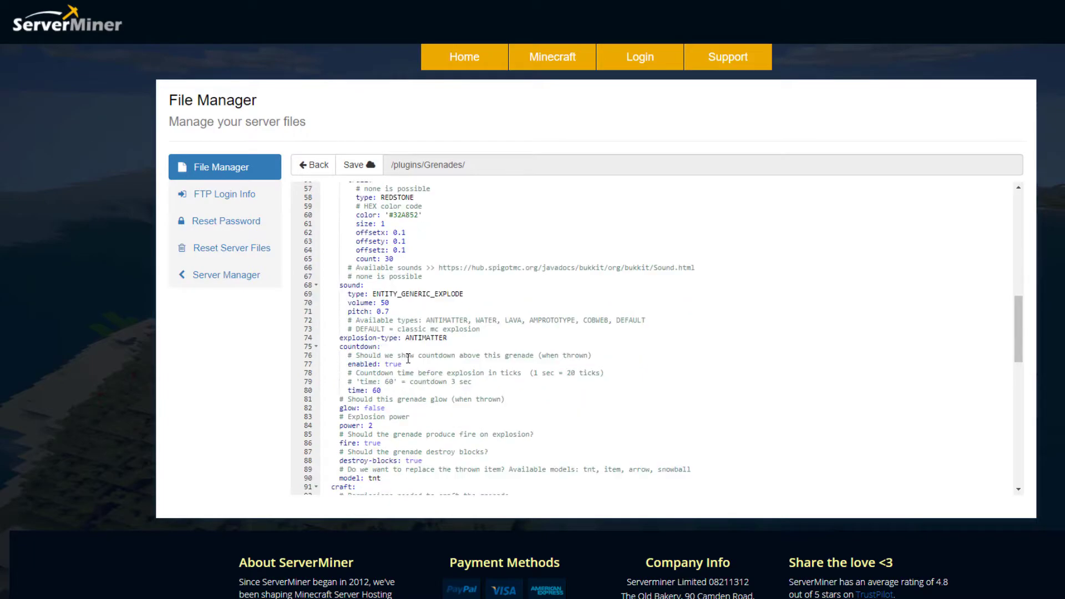
{"action": "scroll", "scroll_direction": "down", "scroll_amount": 3}
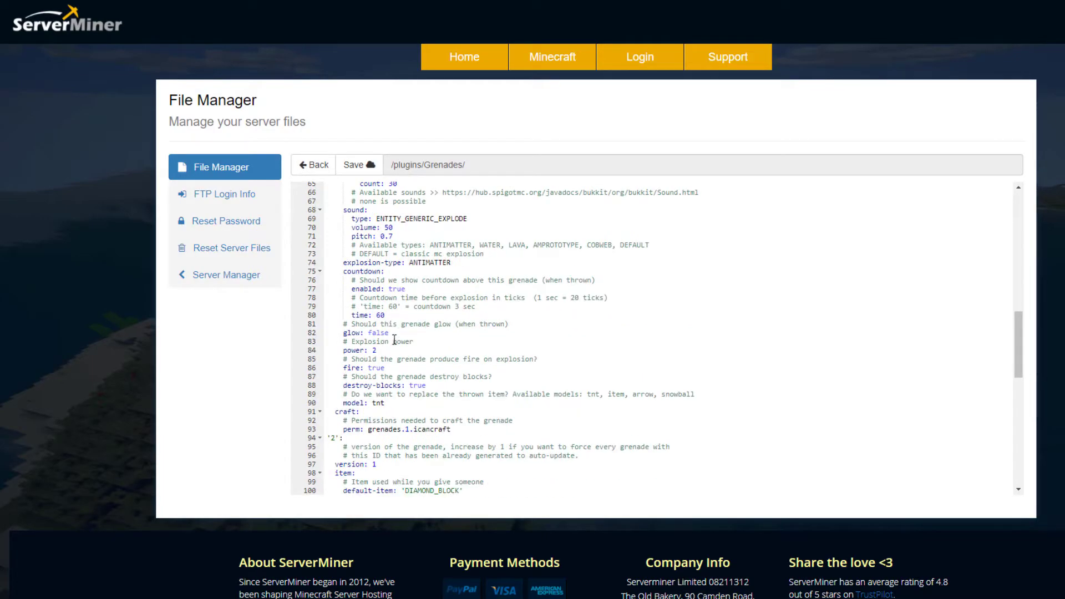
{"action": "scroll", "scroll_direction": "down", "scroll_amount": 3}
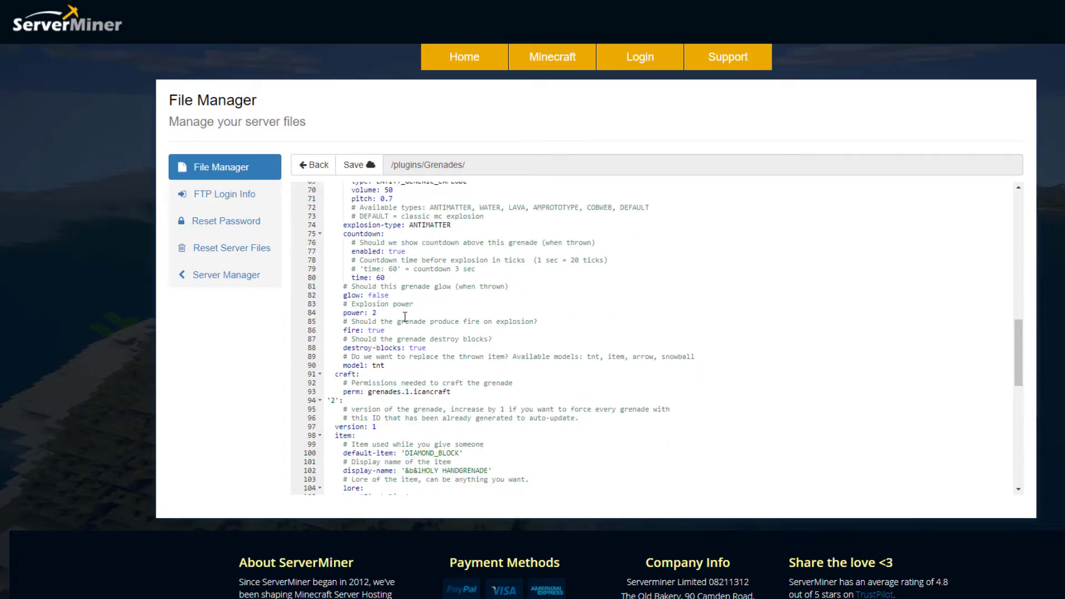
{"action": "scroll", "scroll_direction": "down", "scroll_amount": 3}
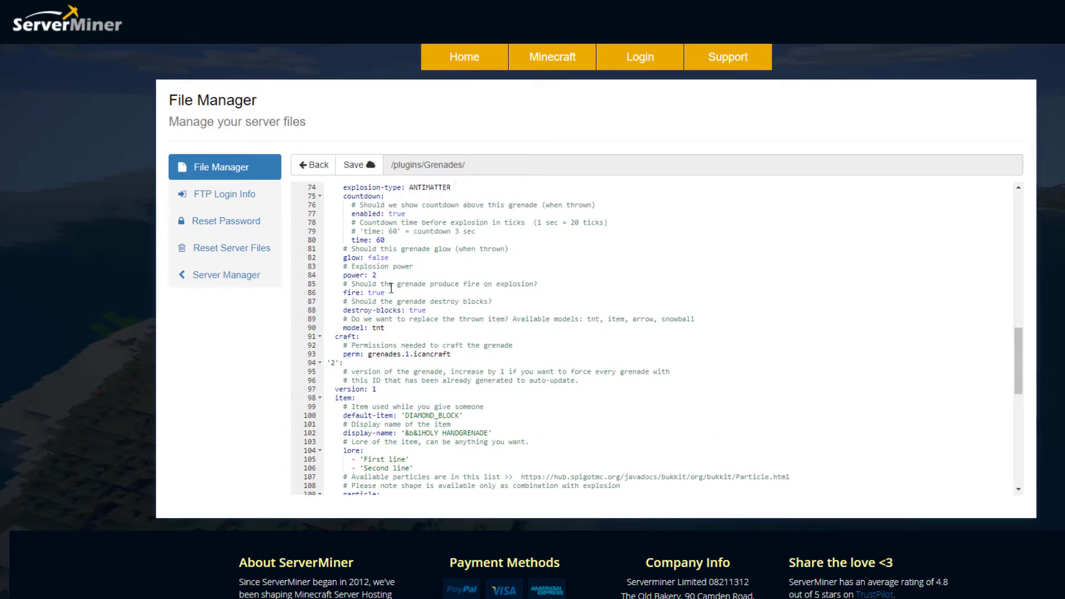
{"action": "mouse_move", "coordinate": [419, 346]}
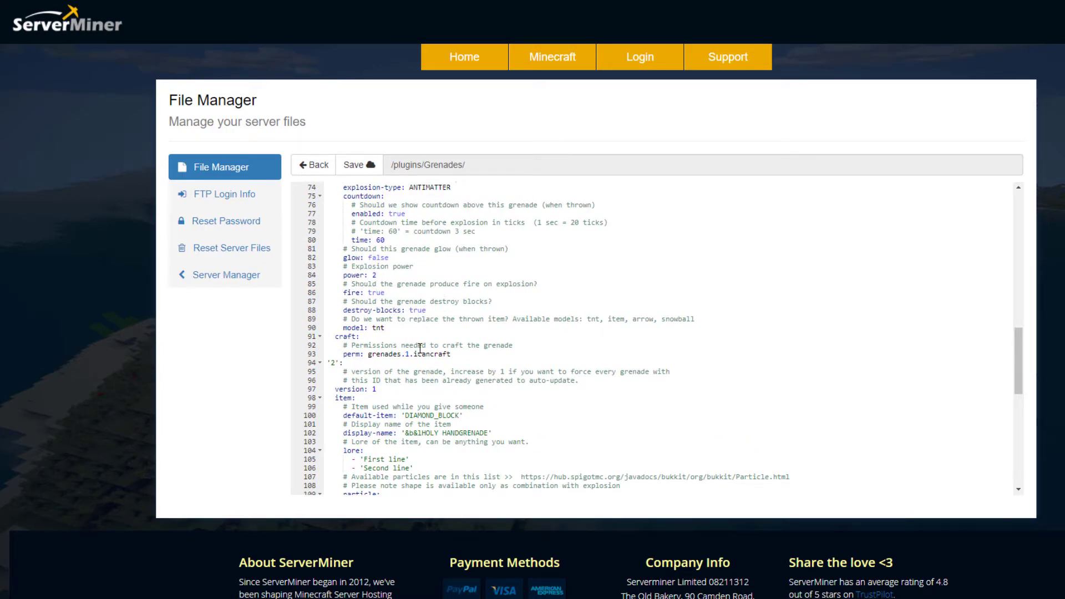
{"action": "scroll", "scroll_direction": "down", "scroll_amount": 3}
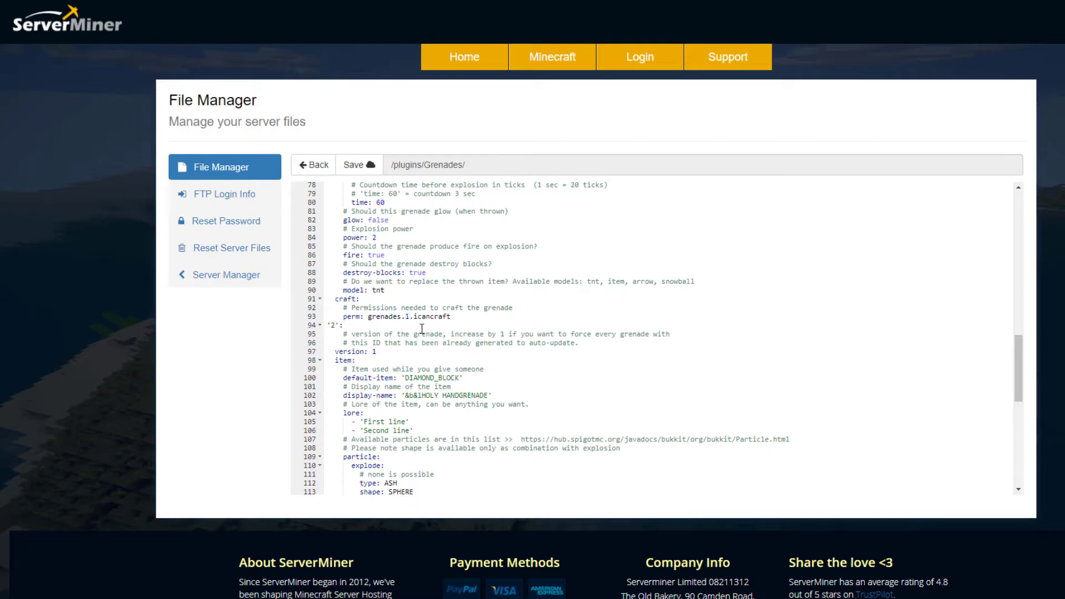
{"action": "mouse_move", "coordinate": [447, 343]}
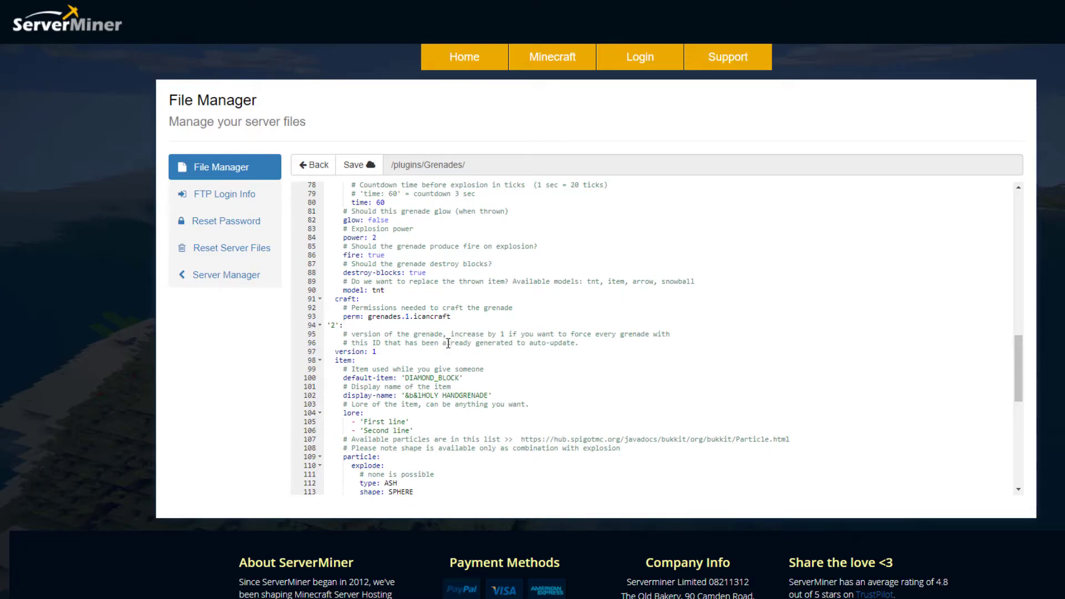
{"action": "scroll", "scroll_direction": "down", "scroll_amount": 3}
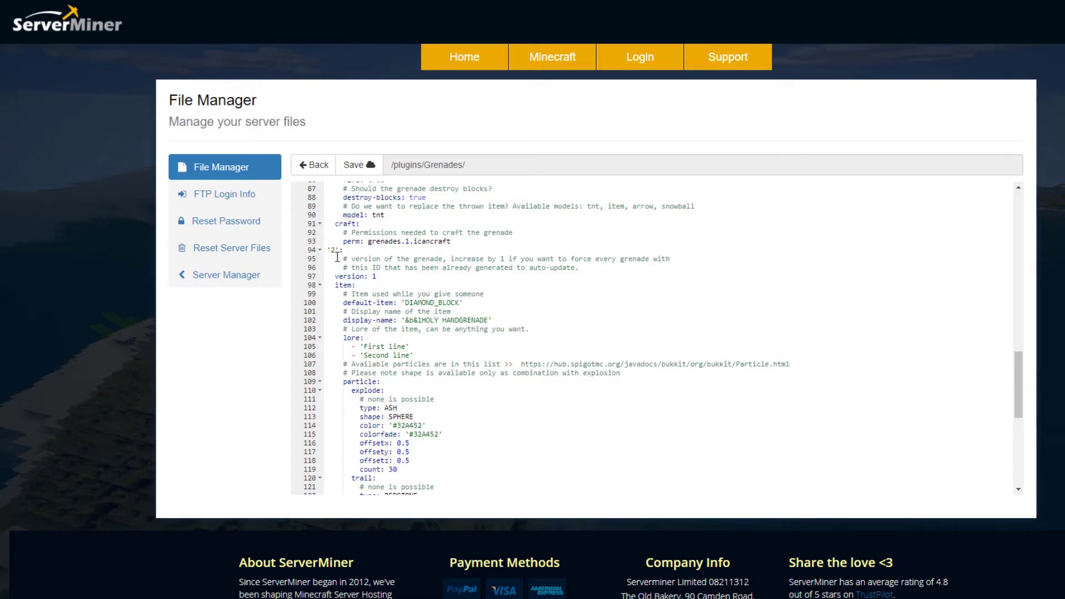
{"action": "scroll", "scroll_direction": "down", "scroll_amount": 3}
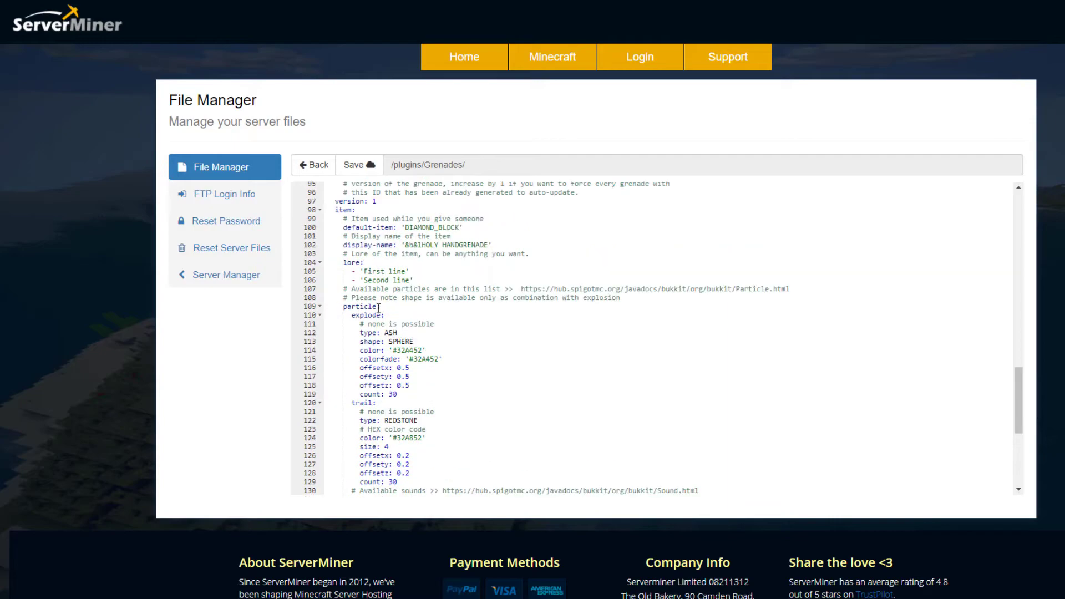
{"action": "scroll", "scroll_direction": "up", "scroll_amount": 3}
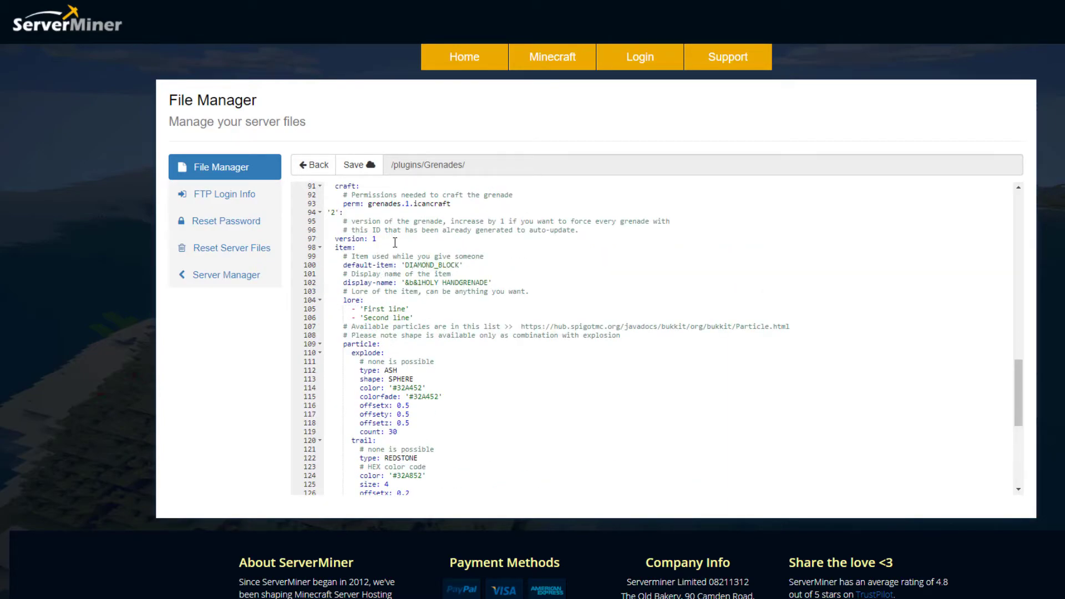
{"action": "scroll", "scroll_direction": "down", "scroll_amount": 3}
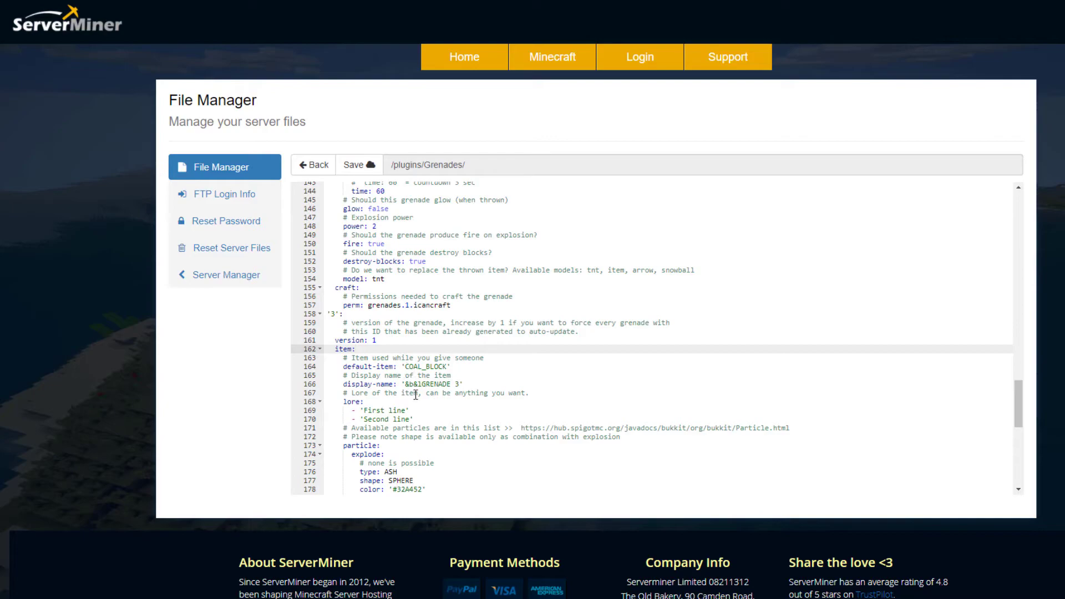
{"action": "scroll", "scroll_direction": "down", "scroll_amount": 3}
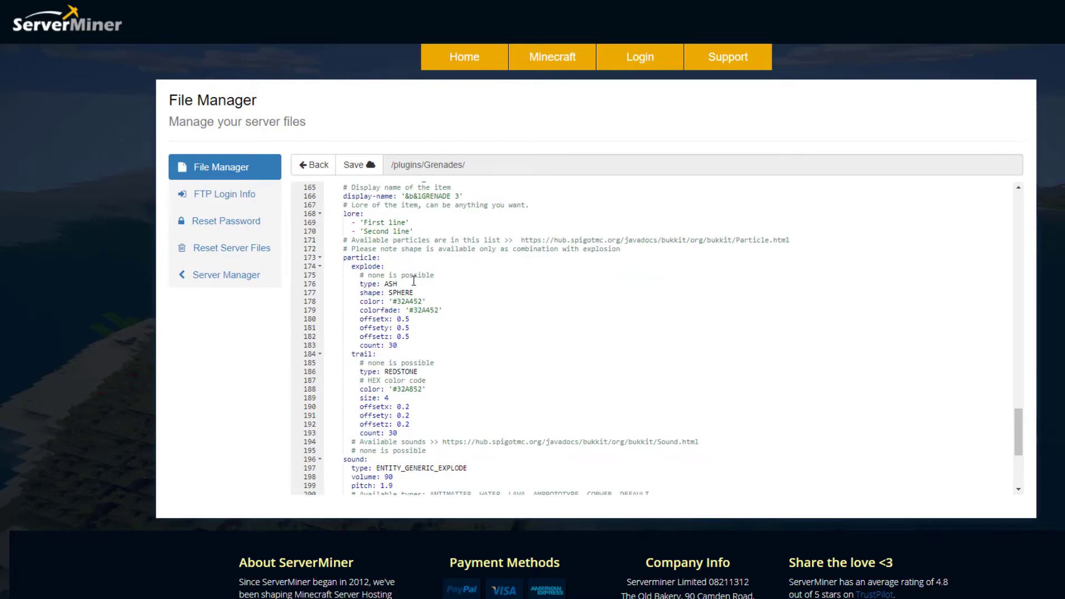
{"action": "scroll", "scroll_direction": "down", "scroll_amount": 3}
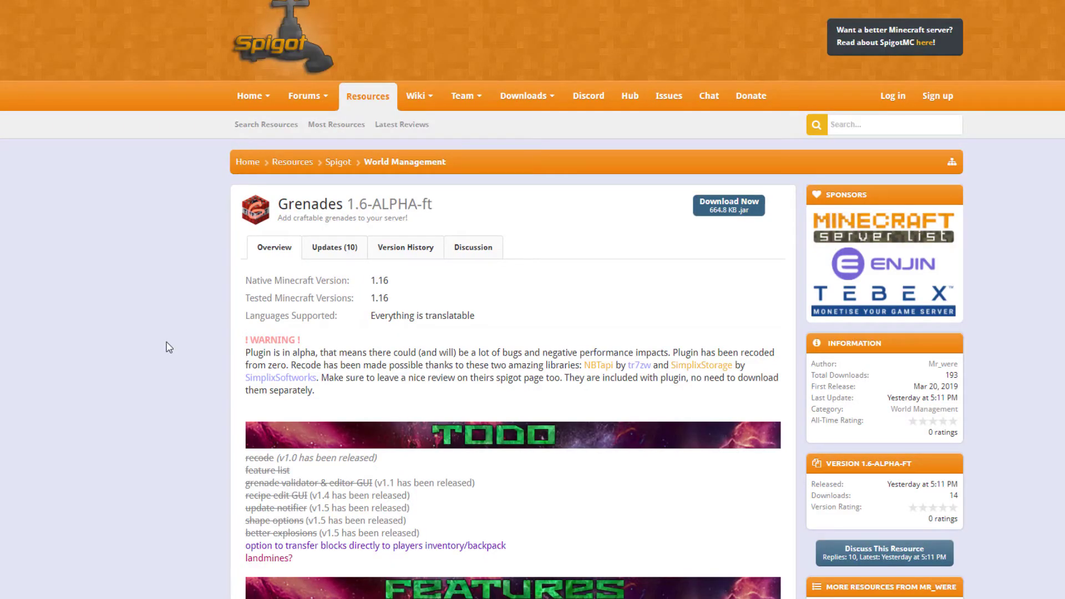
{"action": "mouse_move", "coordinate": [383, 293]}
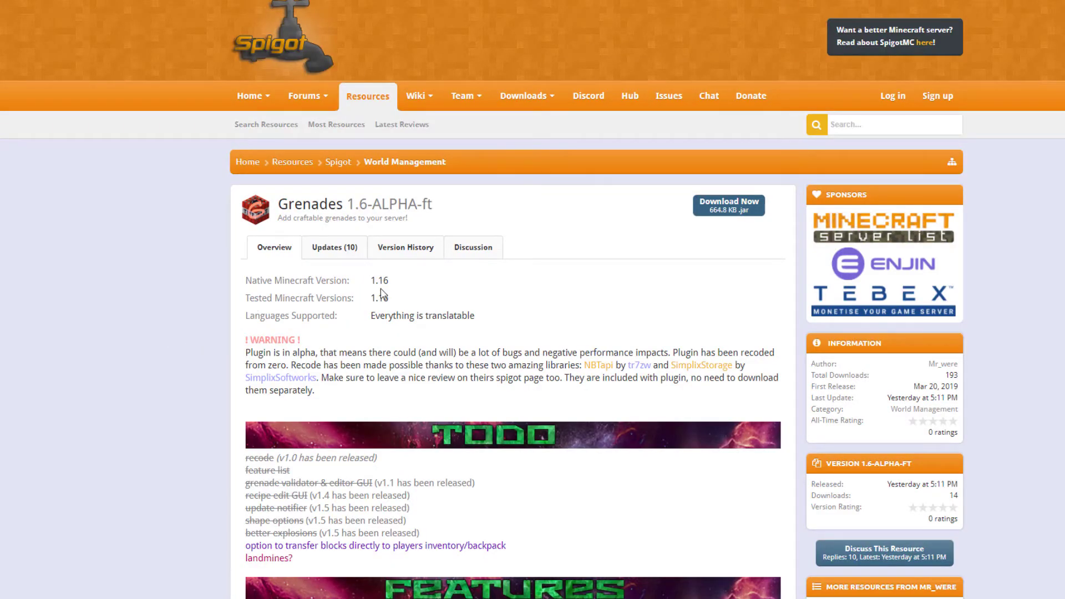
{"action": "scroll", "scroll_direction": "down", "scroll_amount": 3}
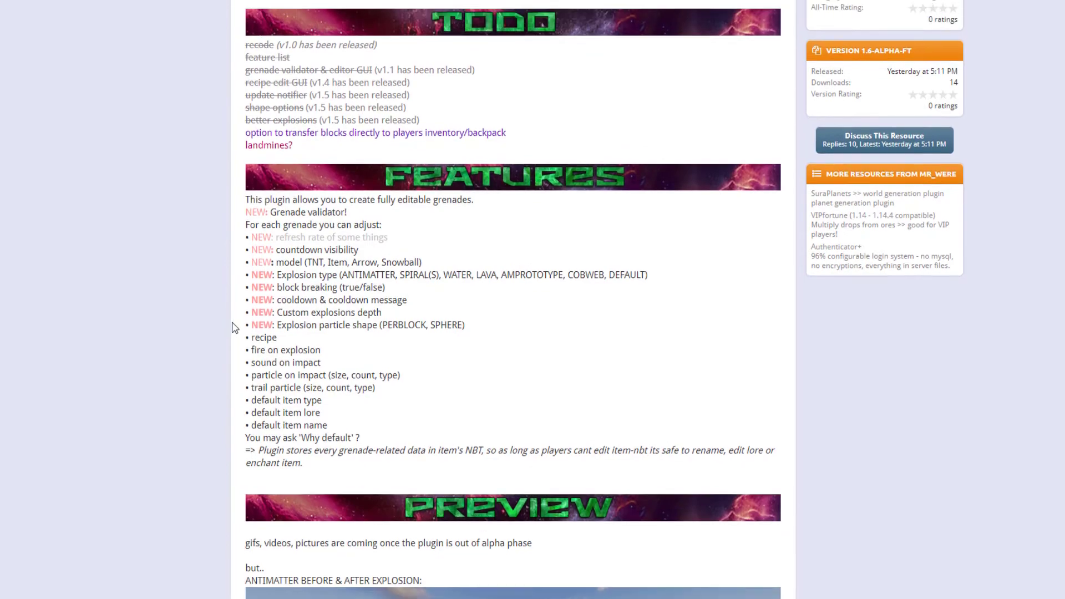
{"action": "scroll", "scroll_direction": "down", "scroll_amount": 3}
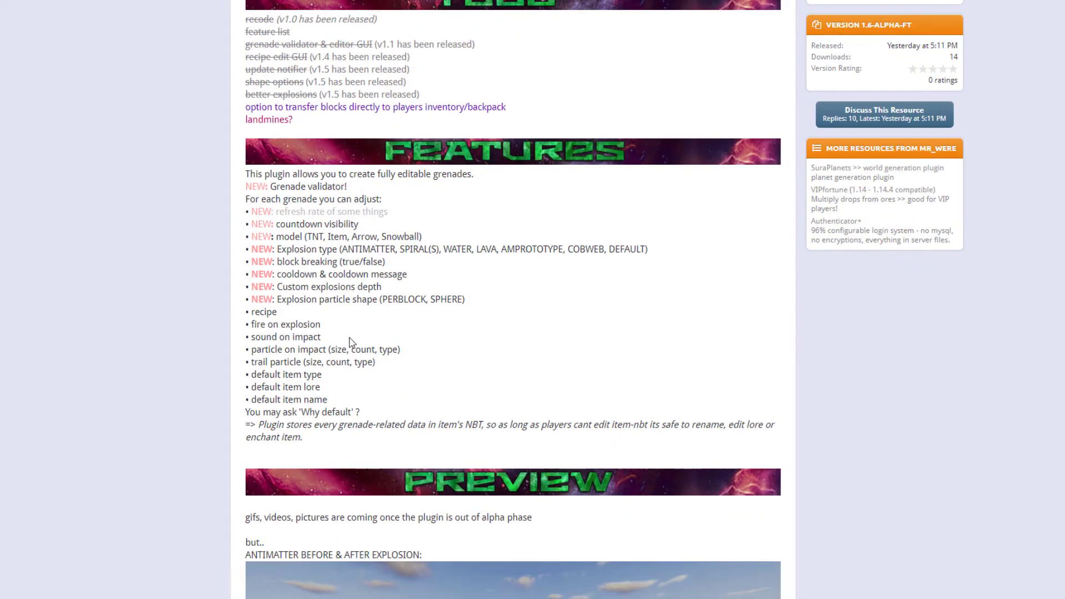
{"action": "scroll", "scroll_direction": "down", "scroll_amount": 3}
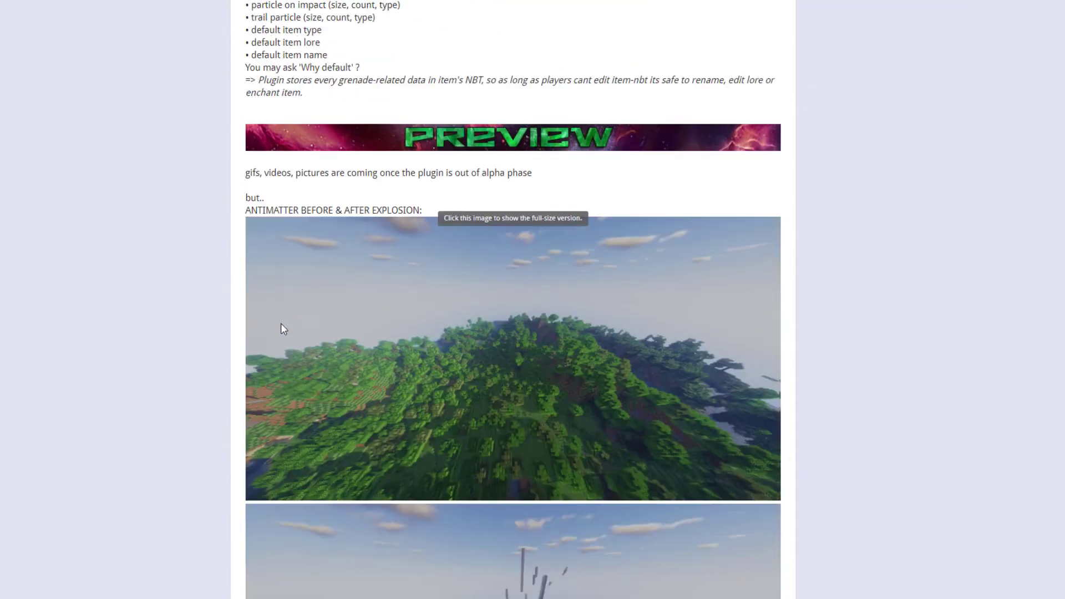
{"action": "scroll", "scroll_direction": "down", "scroll_amount": 3}
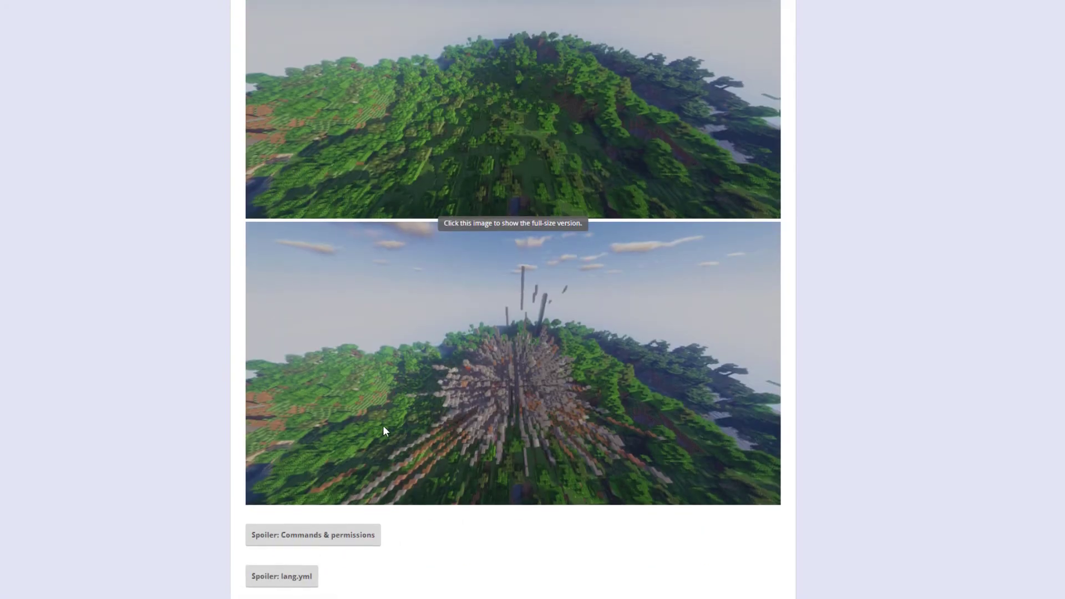
{"action": "scroll", "scroll_direction": "down", "scroll_amount": 3}
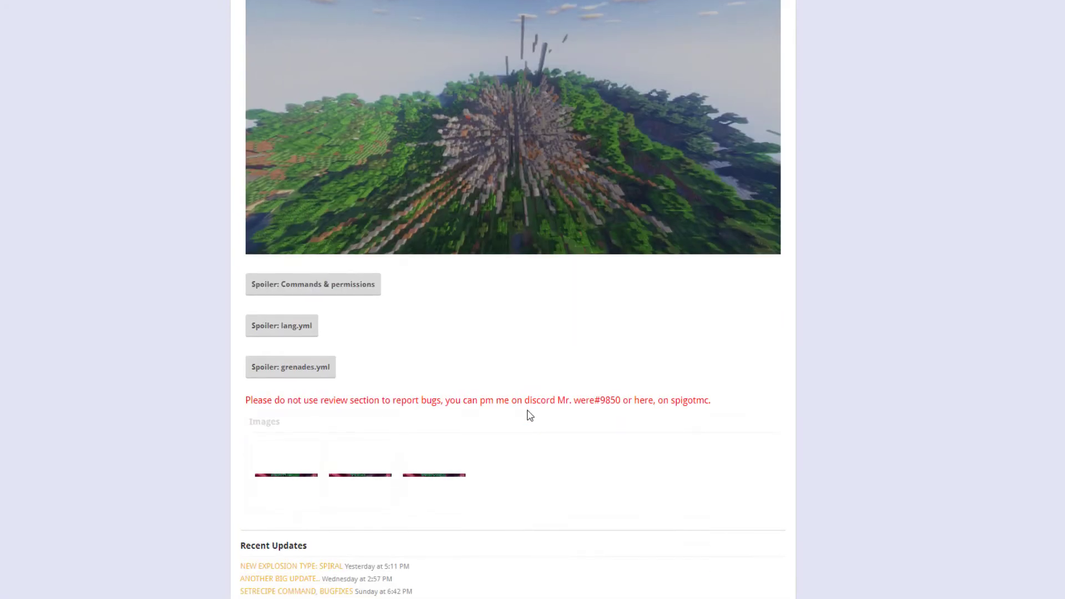
Expand the 'Commands & permissions' spoiler on the Grenades resource page and return to the top.
{"action": "left_click", "coordinate": [312, 284]}
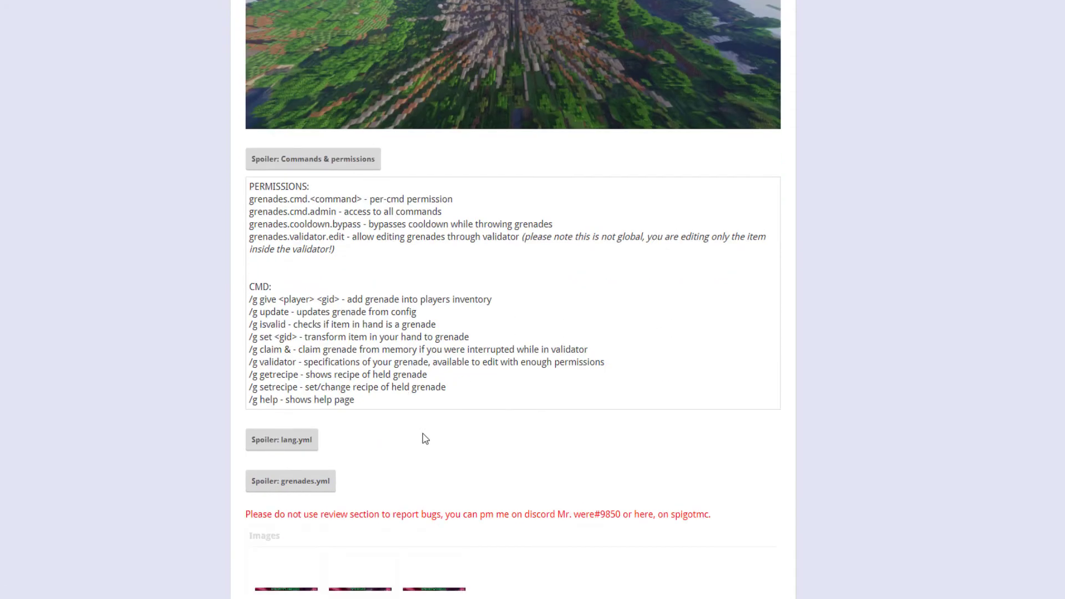
{"action": "scroll", "scroll_direction": "up", "scroll_amount": 3}
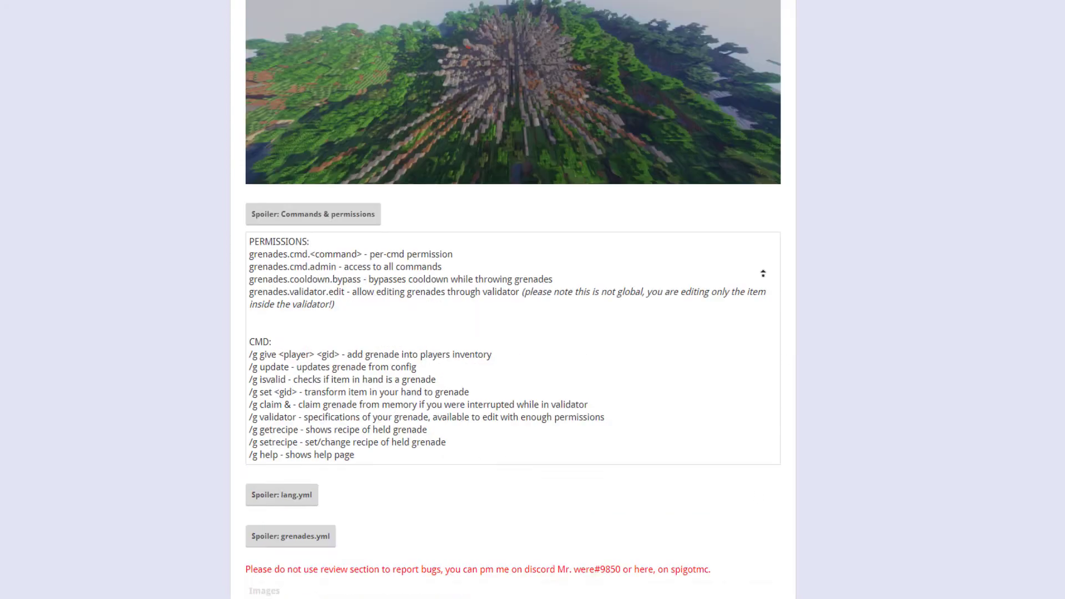
{"action": "scroll", "scroll_direction": "up", "scroll_amount": 3}
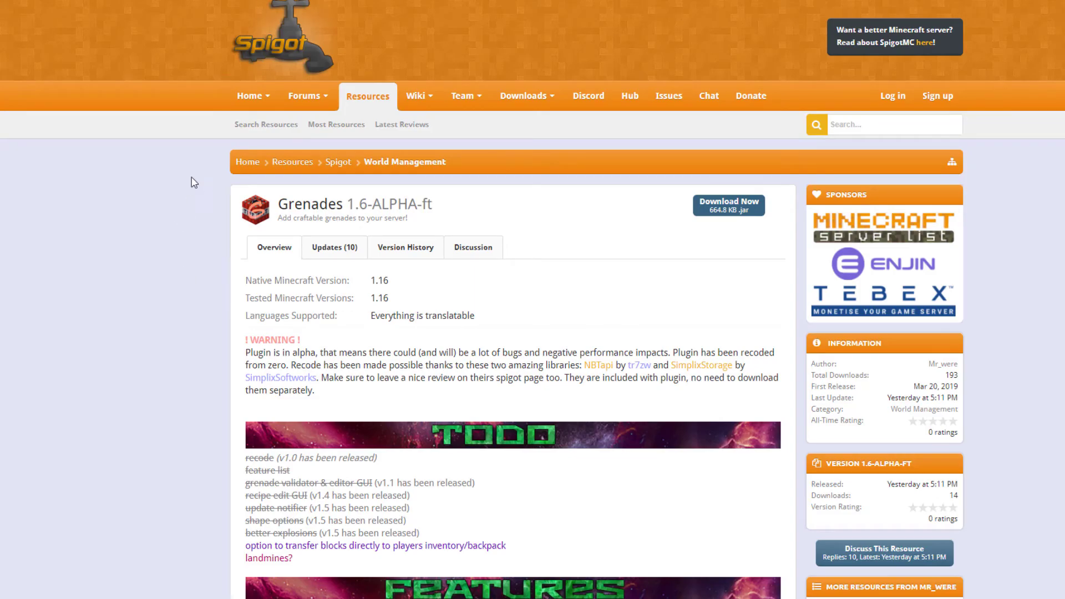